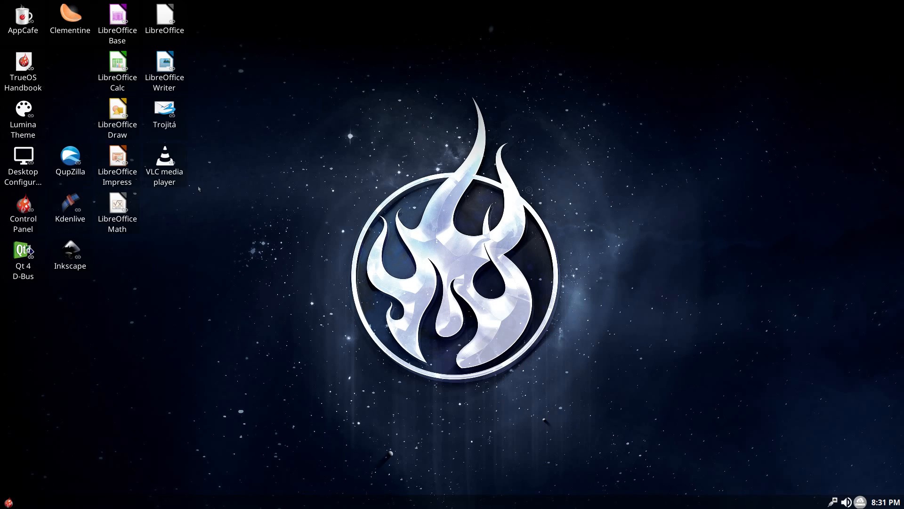
pyautogui.moveTo(88, 474)
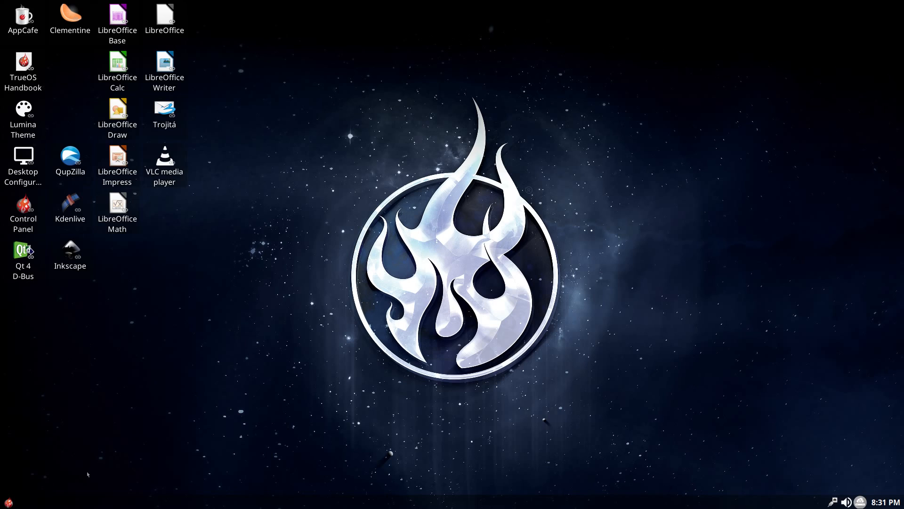
# - Launch QTerminal and check memory usage with freecolor -tmo
pyautogui.click(9, 503)
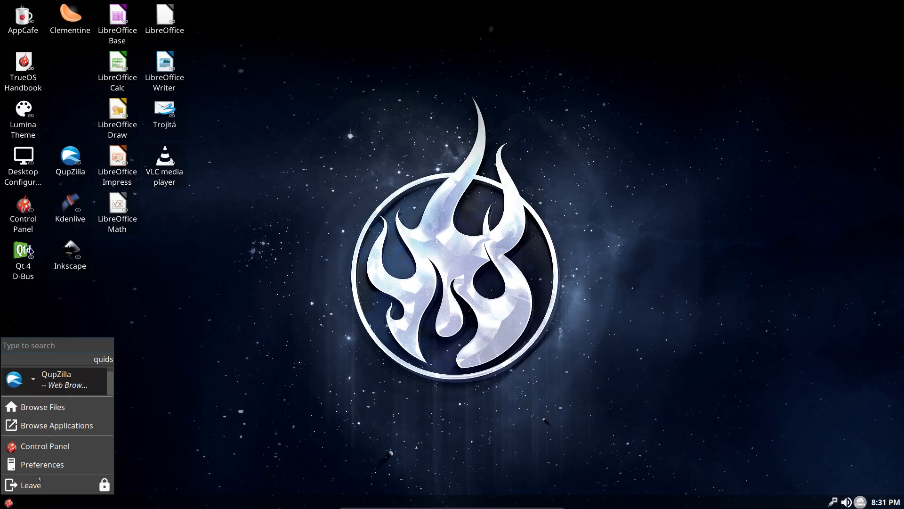
pyautogui.moveTo(56, 424)
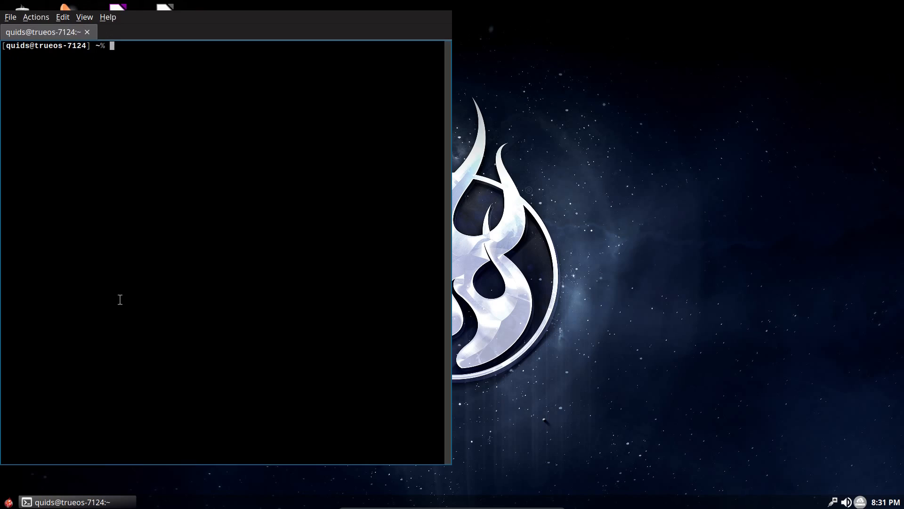
pyautogui.write('fre')
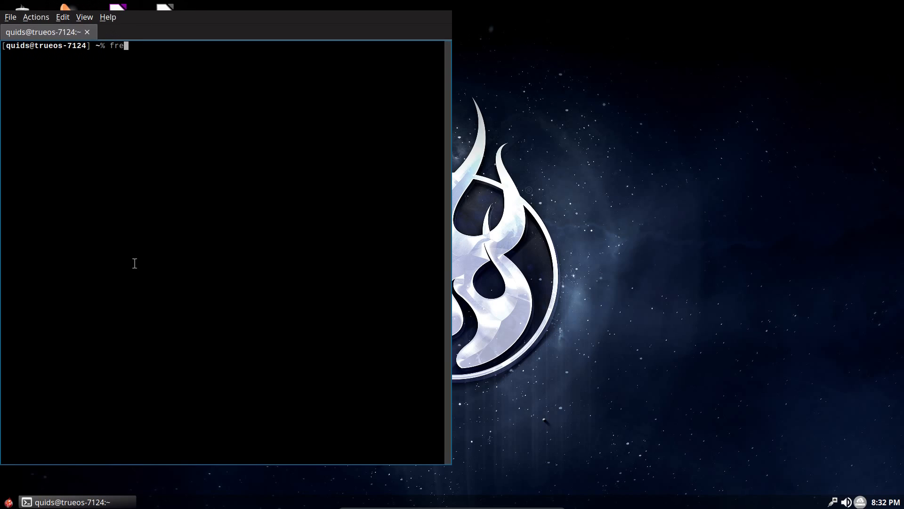
pyautogui.write('ecolor -tmo')
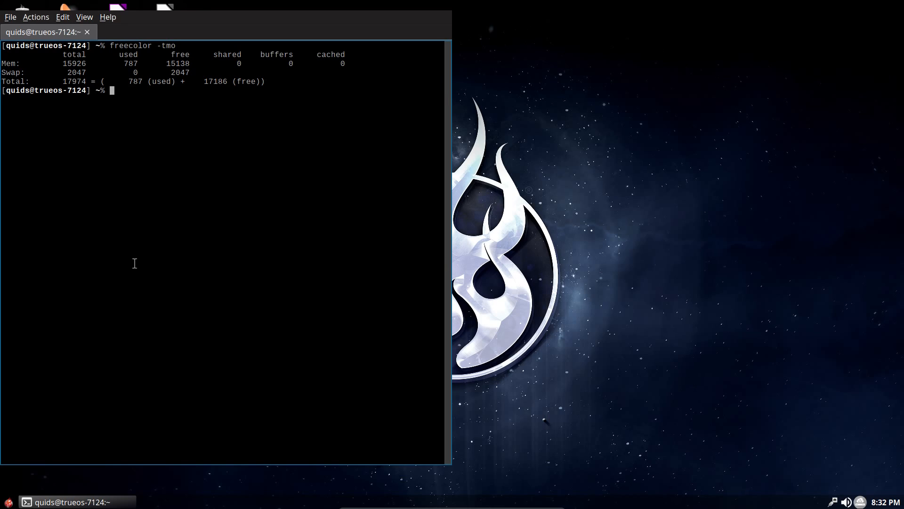
pyautogui.write('e')
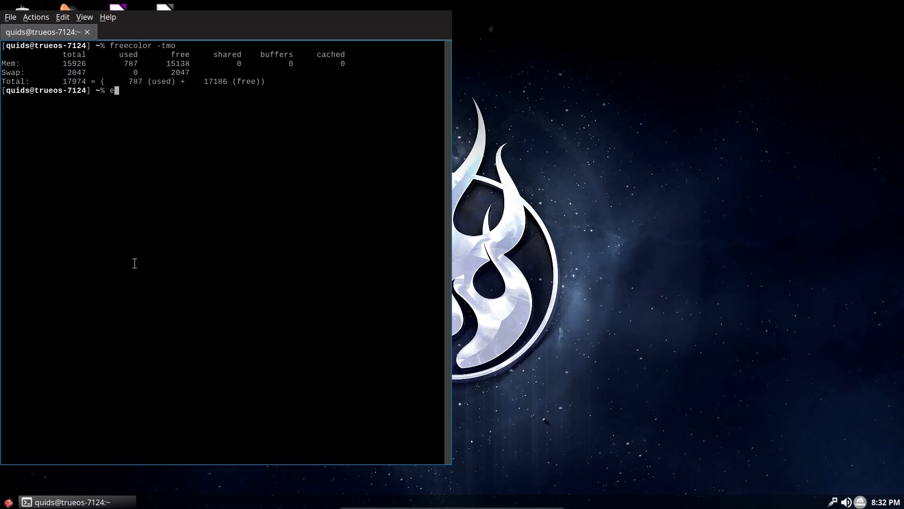
# - View running processes with htop, quit it, and exit the terminal session
pyautogui.write('htop')
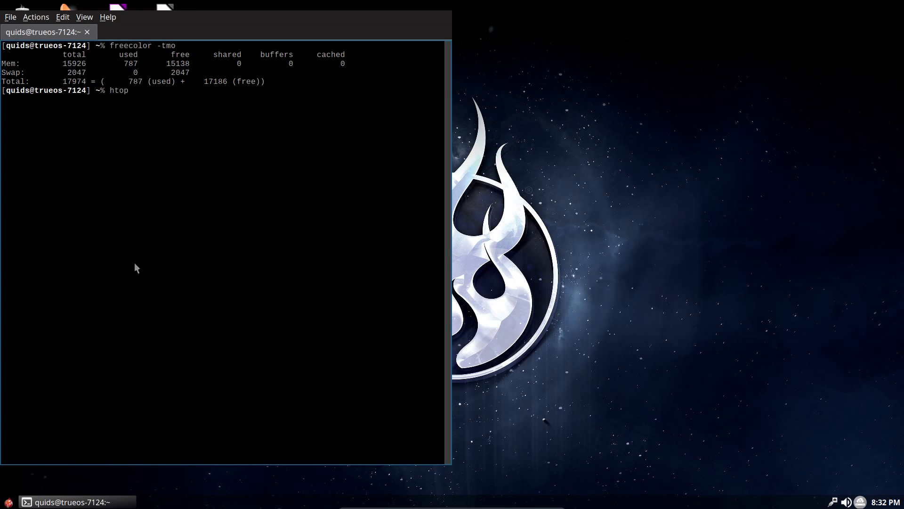
pyautogui.press('Return')
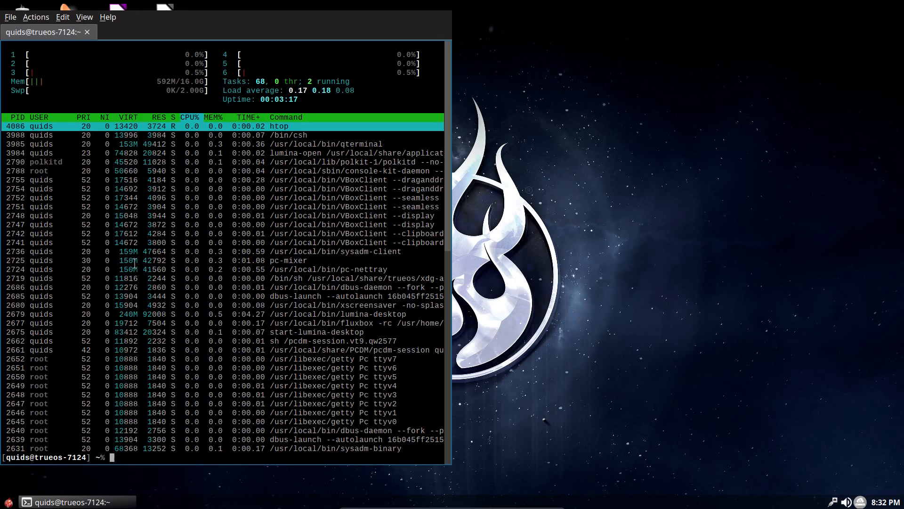
pyautogui.write('exi')
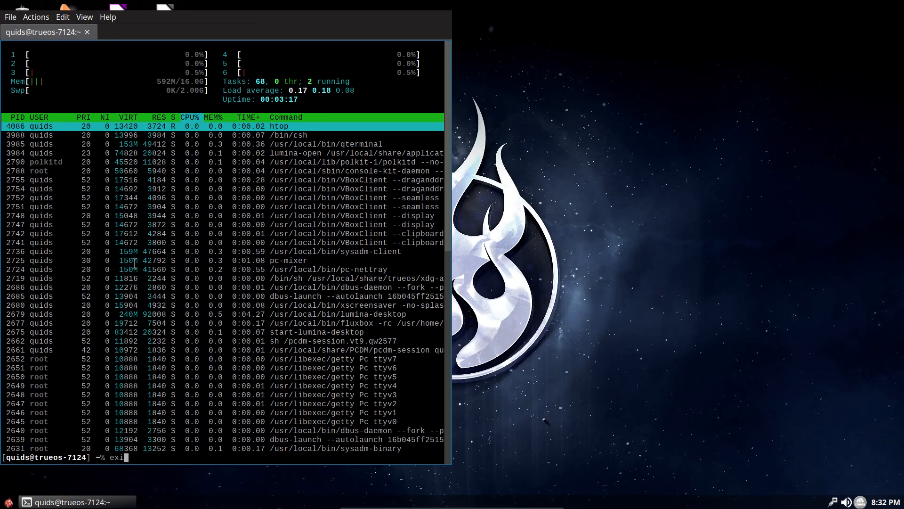
pyautogui.press('Return')
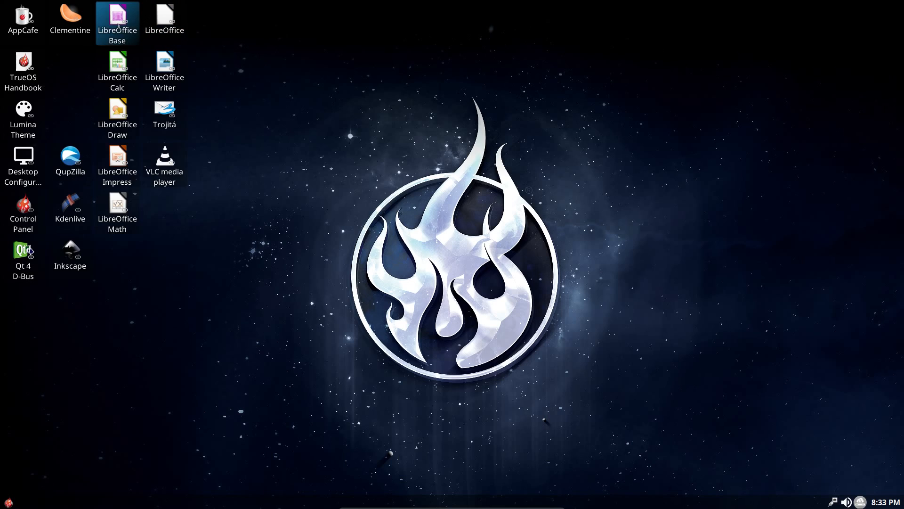
# - Drag the LibreOffice Calc and Draw icons into the column below Clementine
pyautogui.click(69, 69)
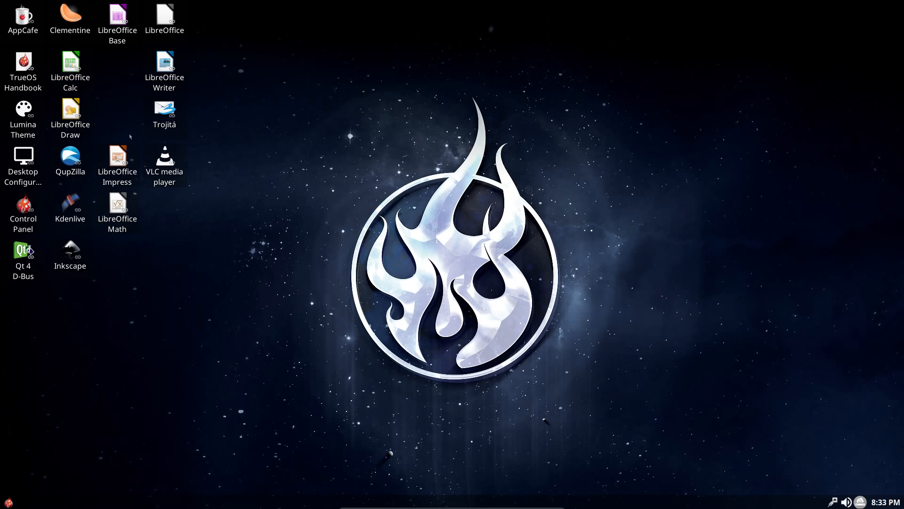
pyautogui.moveTo(147, 145)
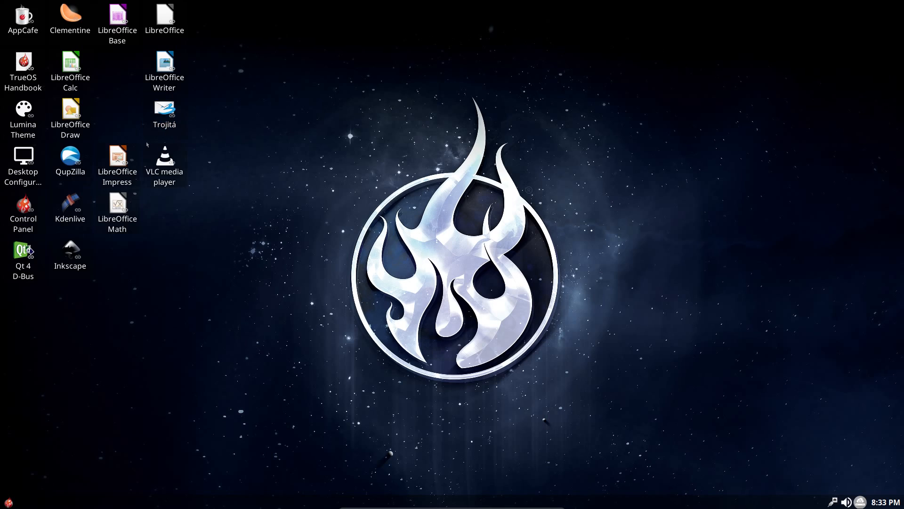
pyautogui.moveTo(121, 304)
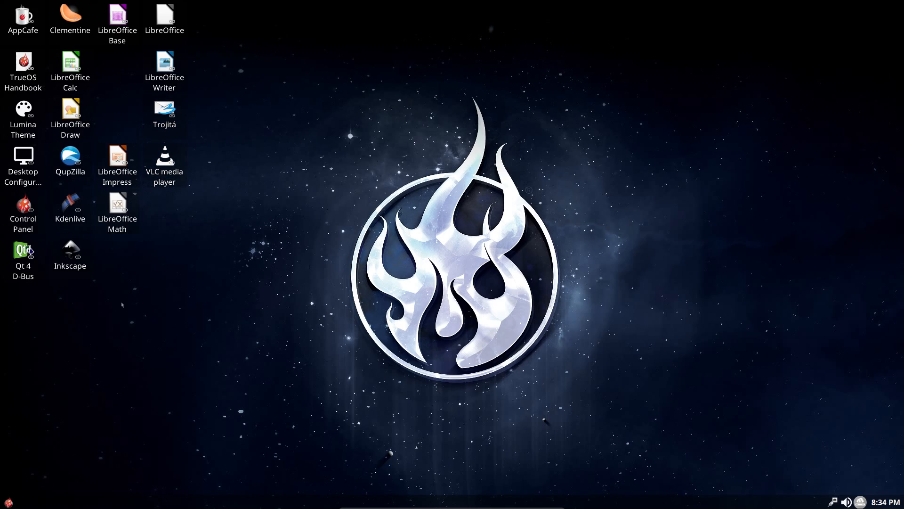
# - Search the launcher for 'qte' to list QTerminal entries, then go Back to the main view
pyautogui.click(6, 501)
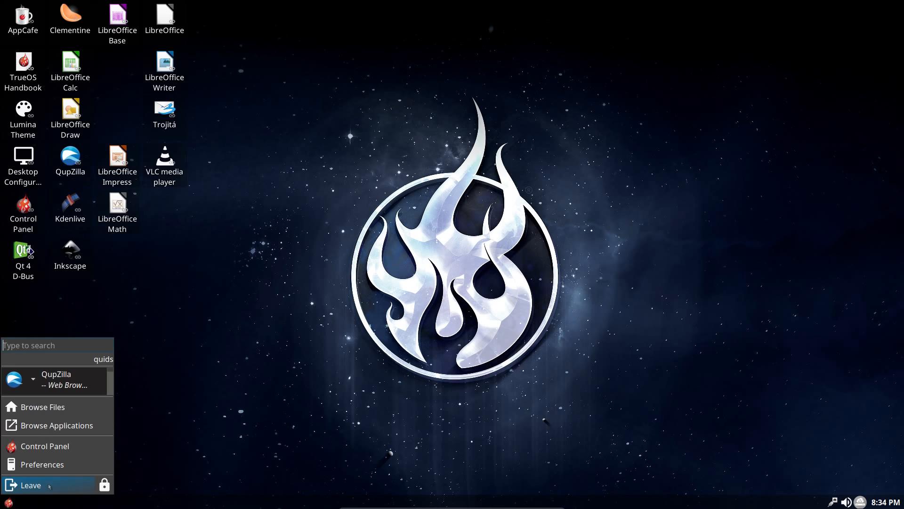
pyautogui.write('q')
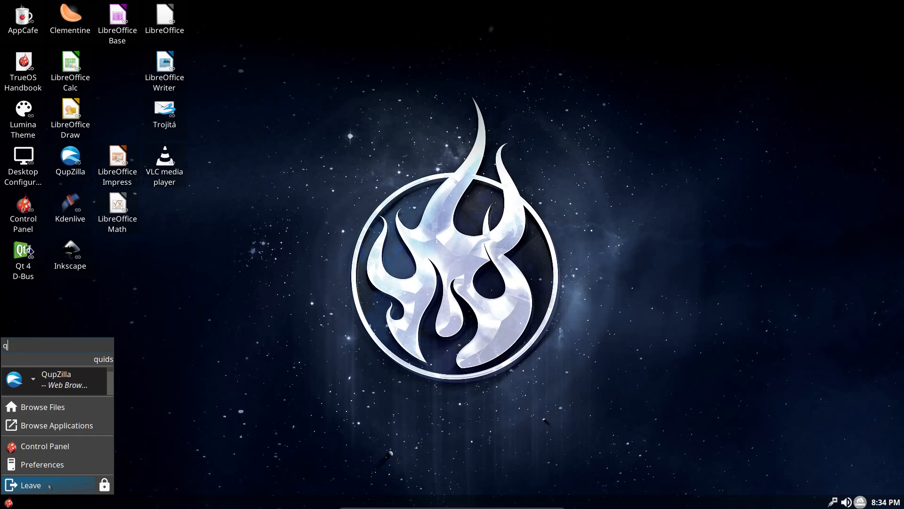
pyautogui.write('te')
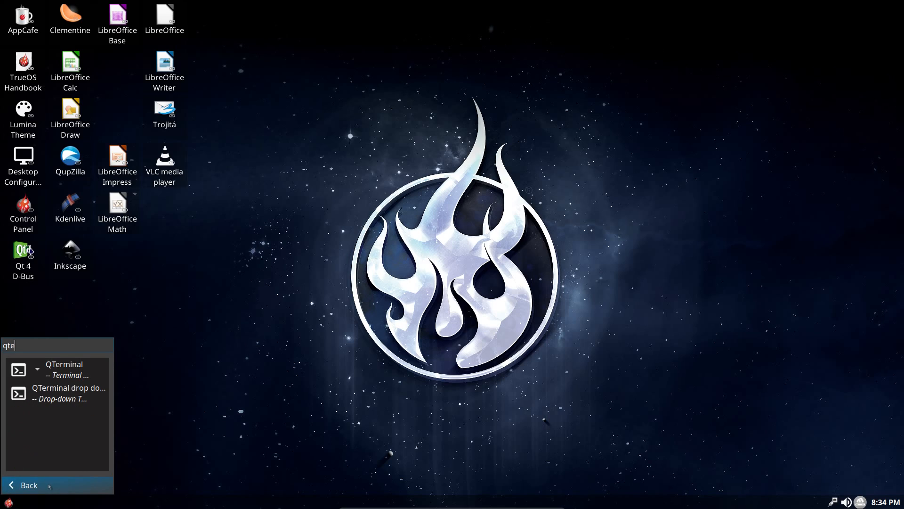
pyautogui.click(29, 484)
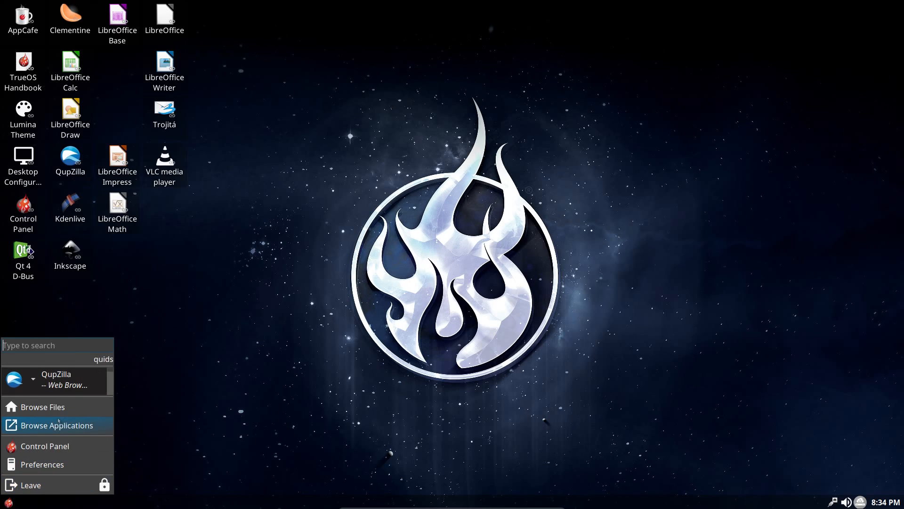
pyautogui.moveTo(44, 446)
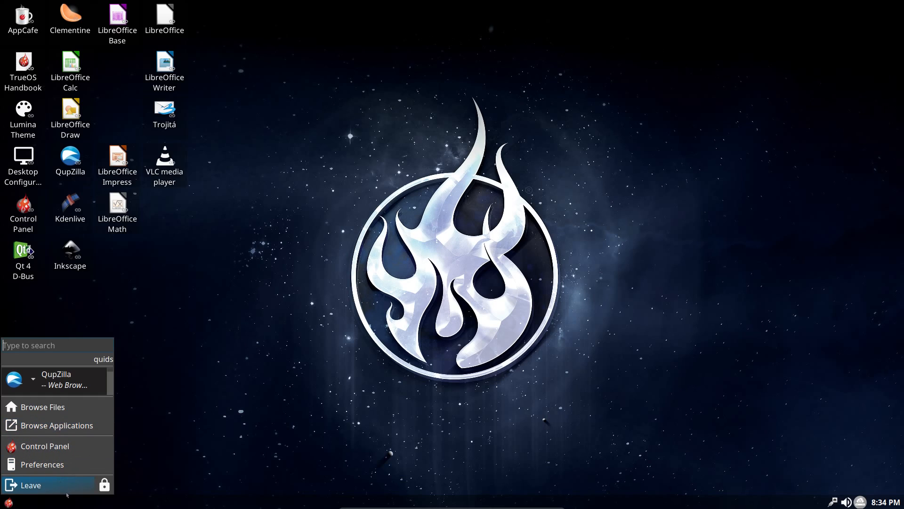
pyautogui.moveTo(42, 465)
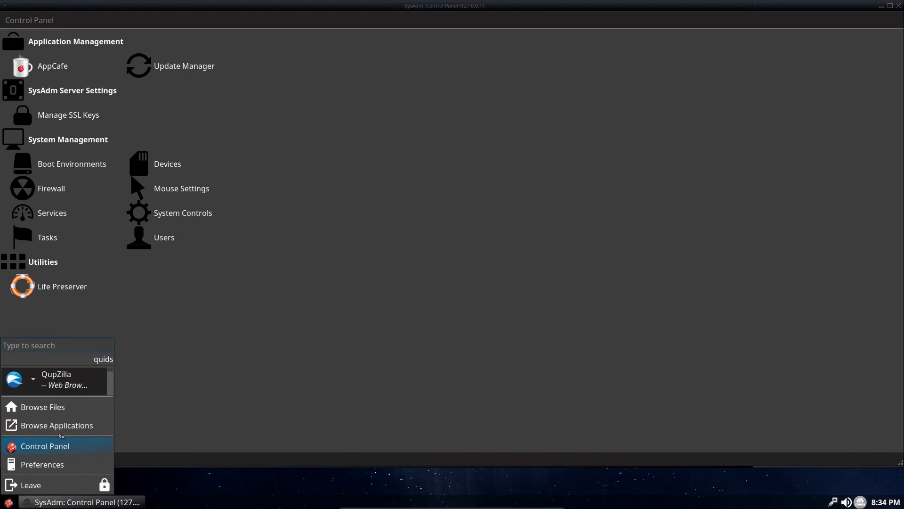
# - Browse the launcher's application categories, then close the SysAdm Control Panel window
pyautogui.click(57, 425)
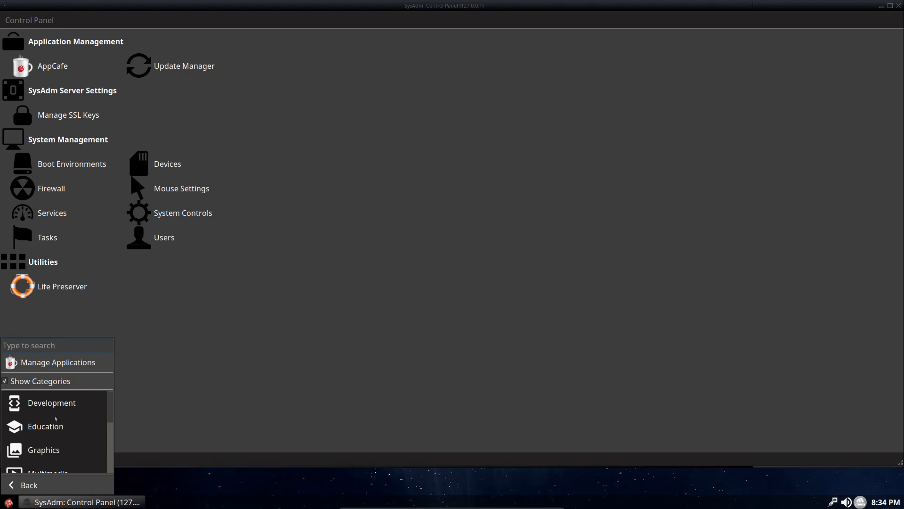
pyautogui.scroll(-3)
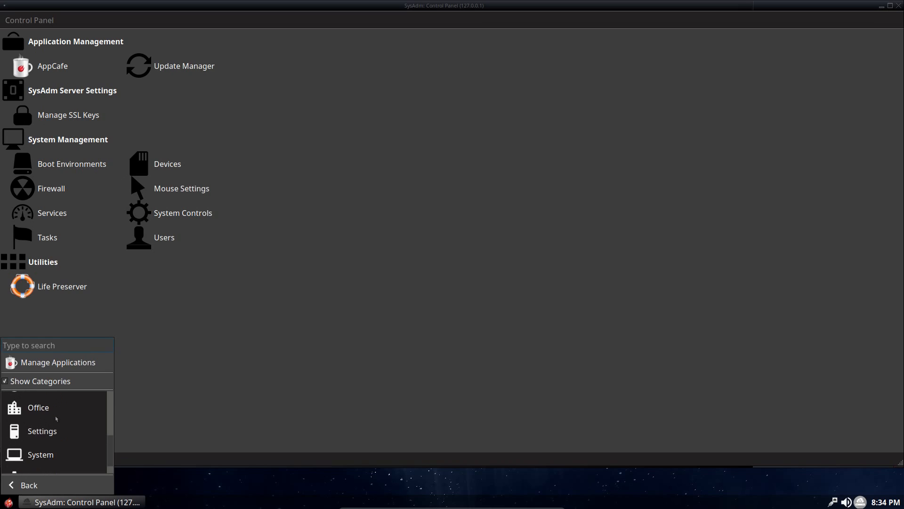
pyautogui.moveTo(81, 408)
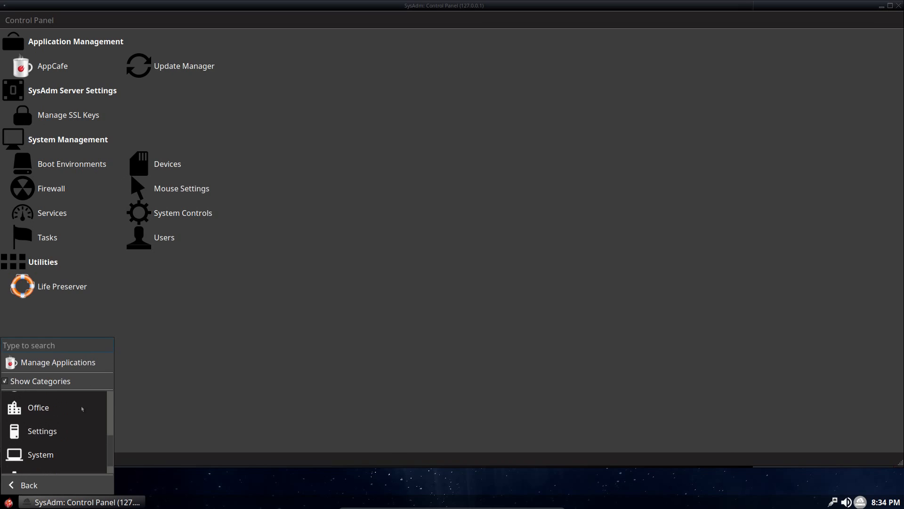
pyautogui.scroll(-3)
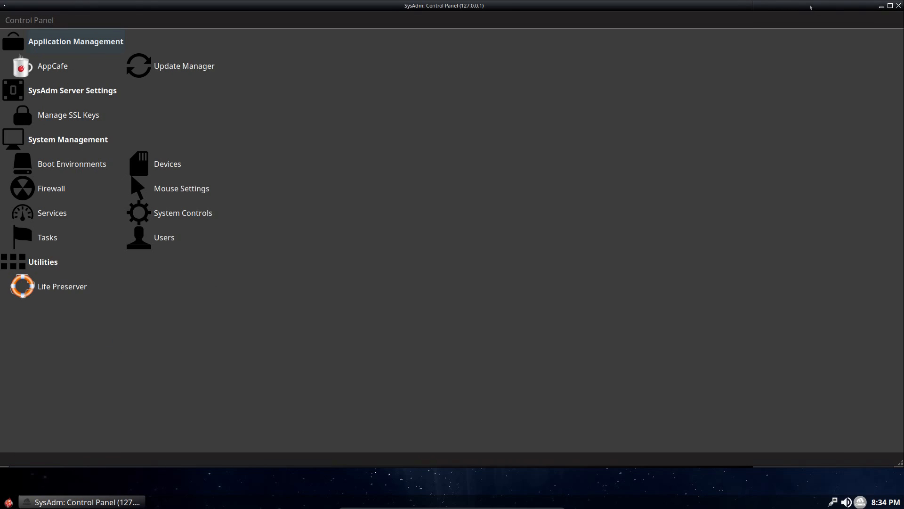
pyautogui.click(891, 6)
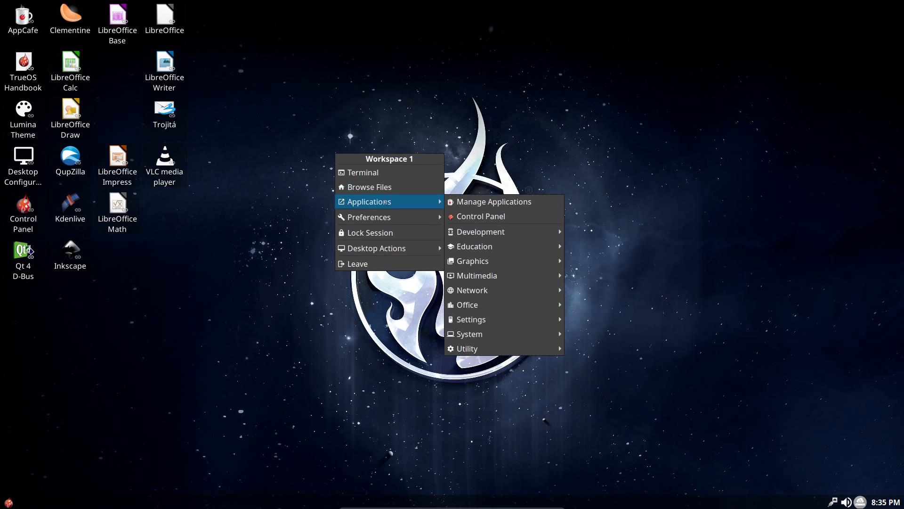
pyautogui.moveTo(473, 246)
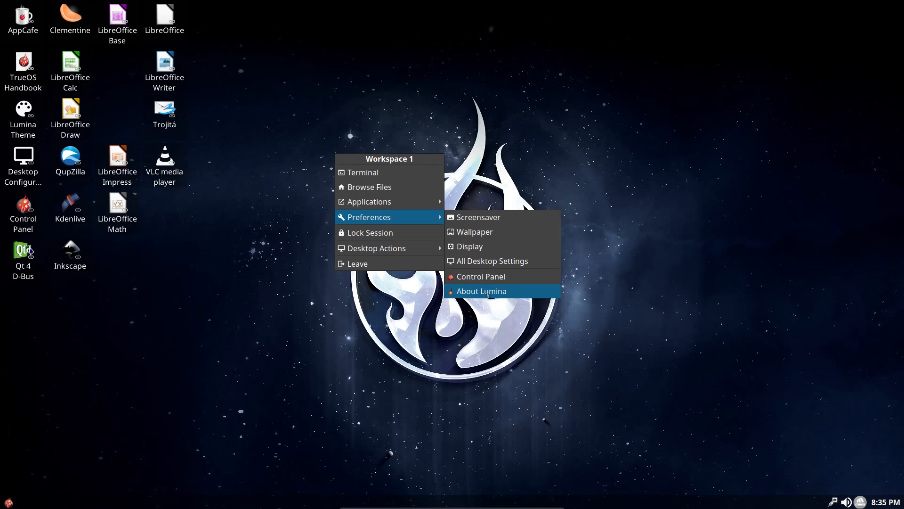
# - View the About Lumina desktop information window and close it
pyautogui.click(481, 291)
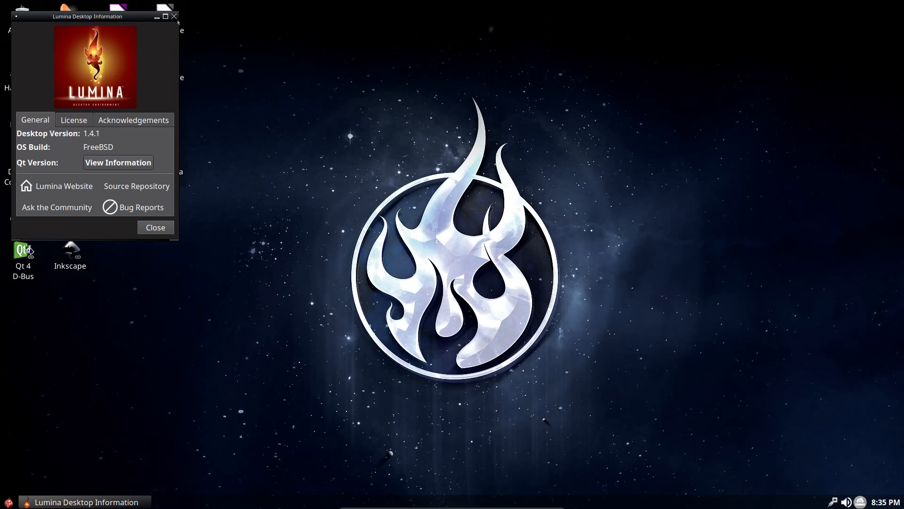
pyautogui.click(154, 227)
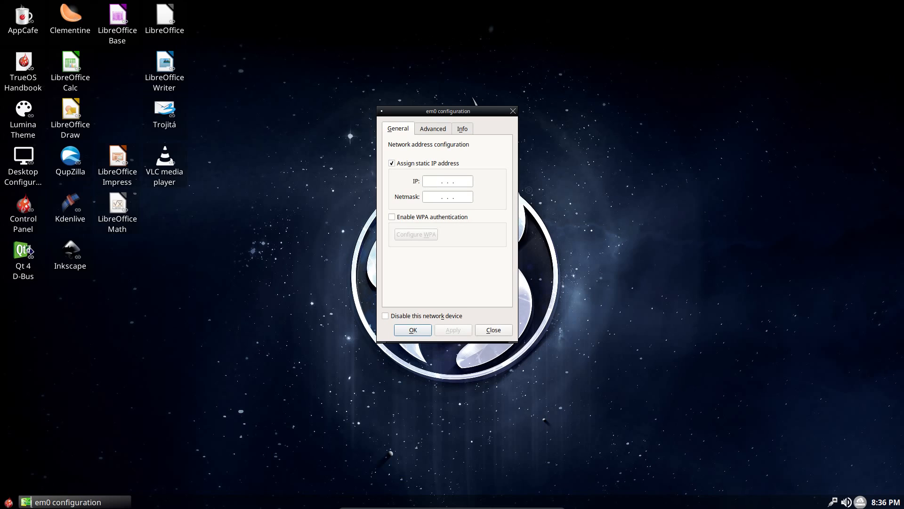
# - Close the SysAdm Client from its system tray icon menu
pyautogui.click(860, 501)
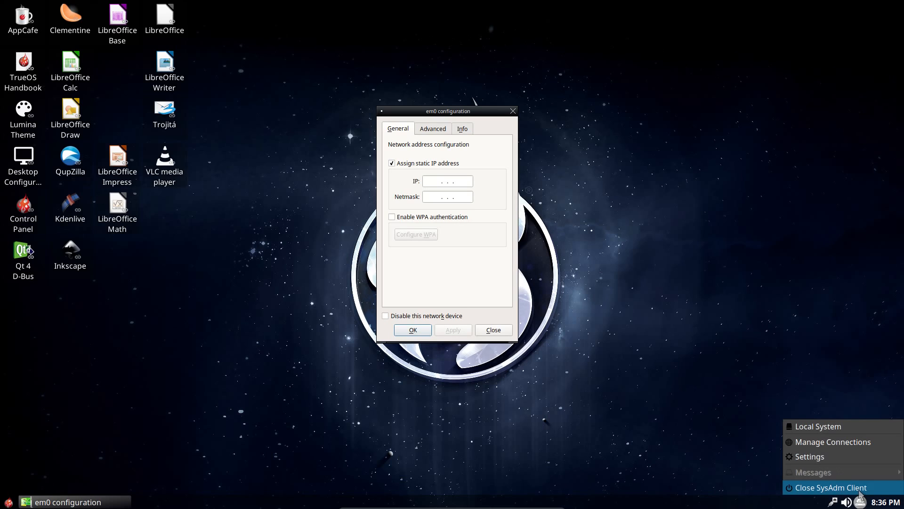
pyautogui.click(874, 501)
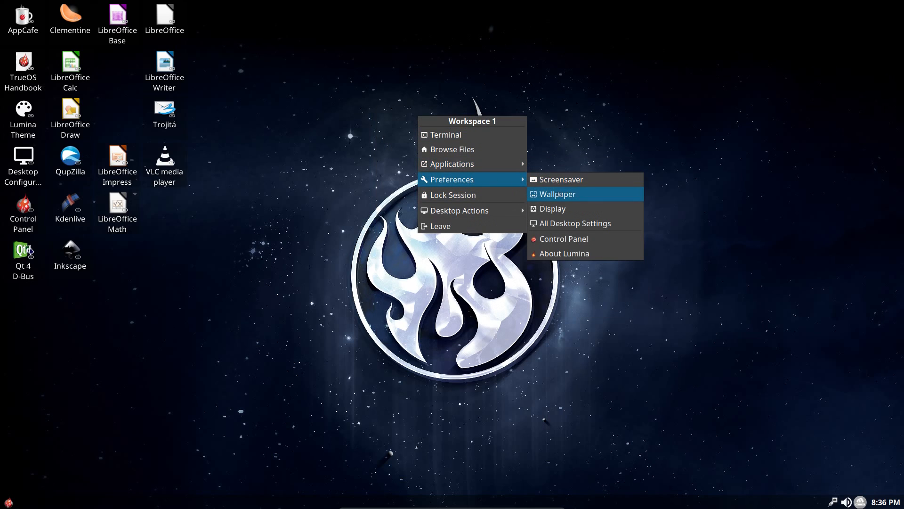
pyautogui.click(557, 193)
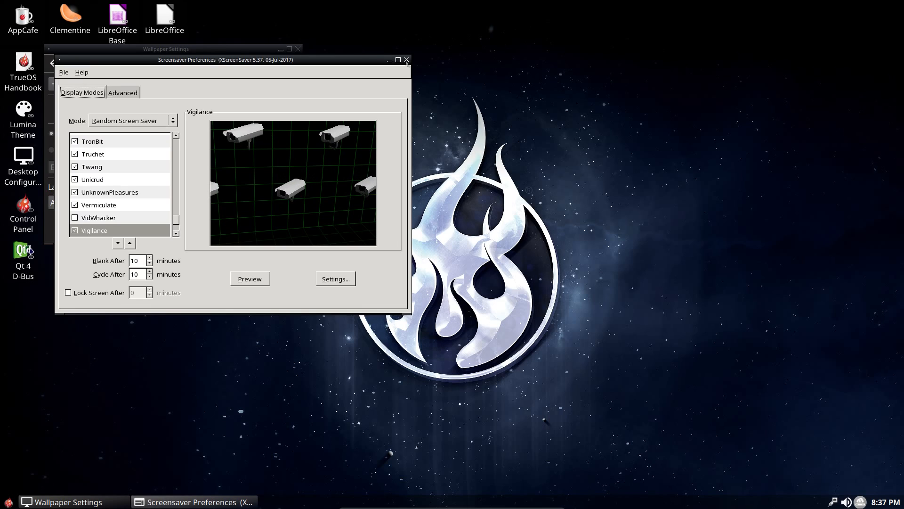
pyautogui.click(406, 60)
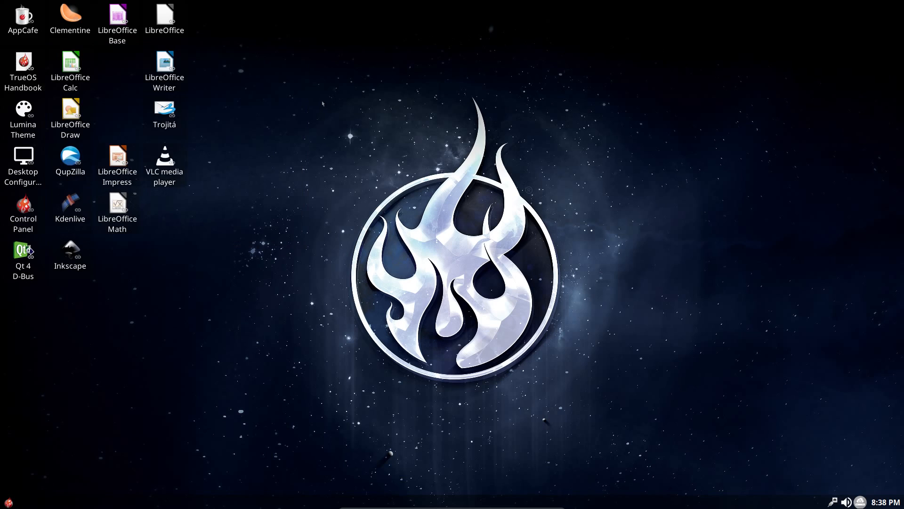
# - Launch AppCafe, keep the trueos-major repository, and start searching for gimp
pyautogui.click(23, 23)
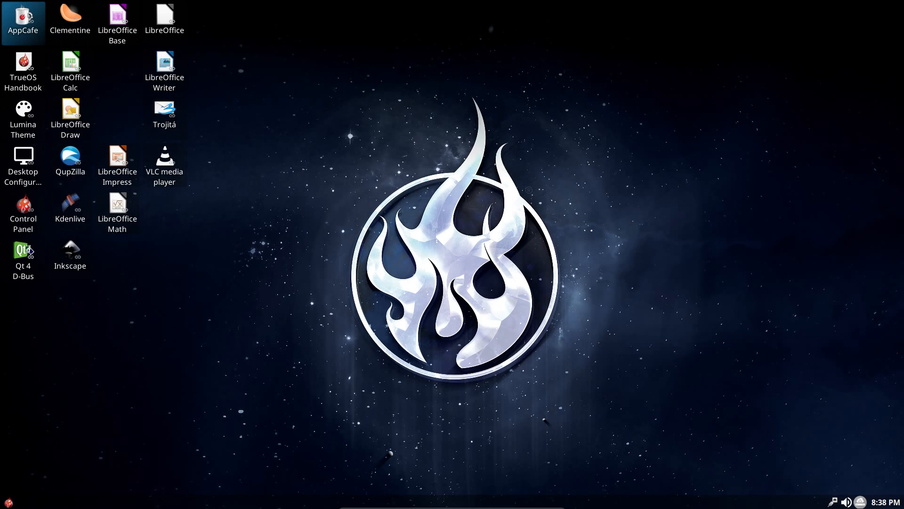
pyautogui.doubleClick(23, 17)
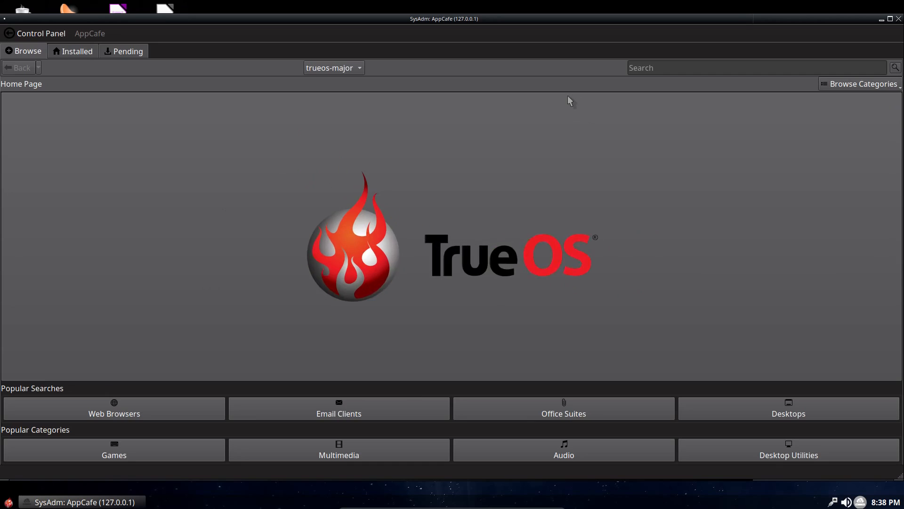
pyautogui.click(333, 68)
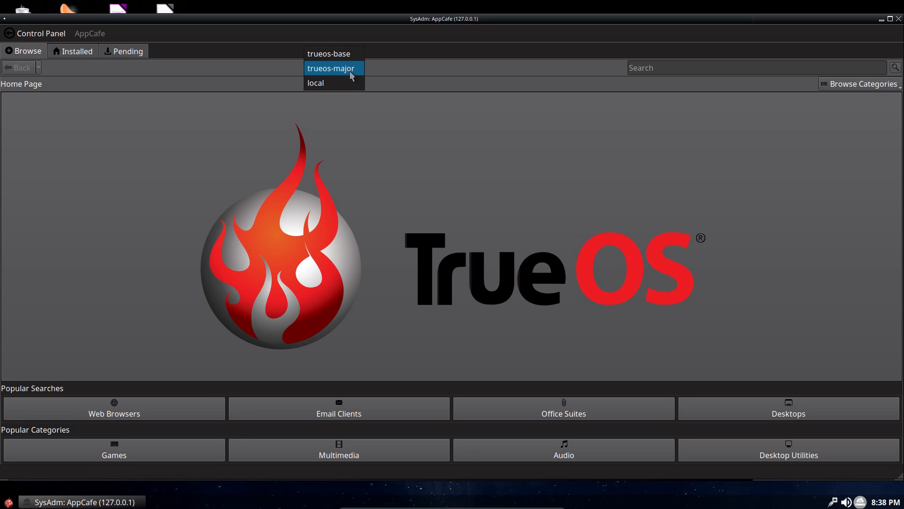
pyautogui.click(330, 67)
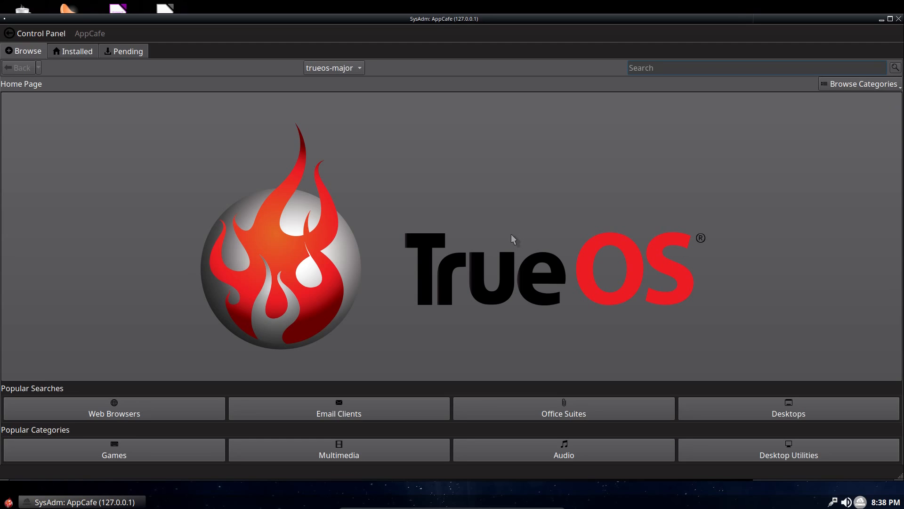
pyautogui.write('gimp')
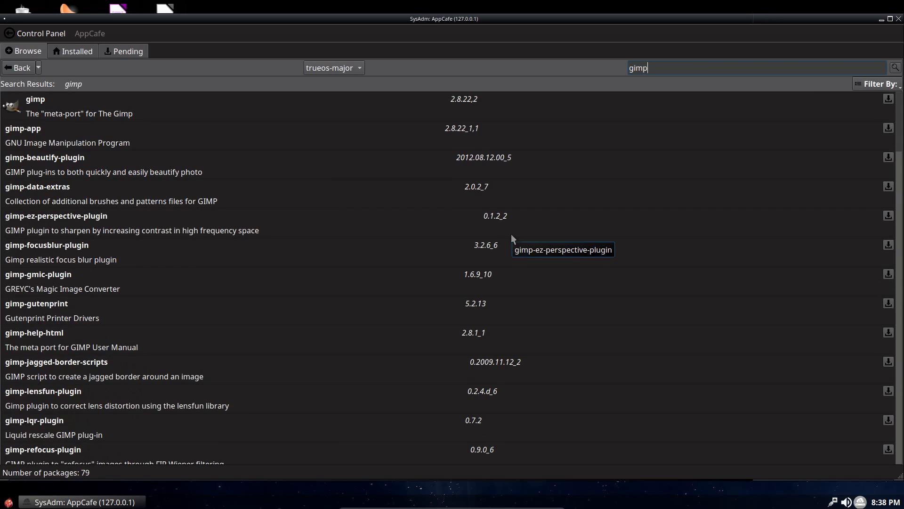
pyautogui.moveTo(242, 109)
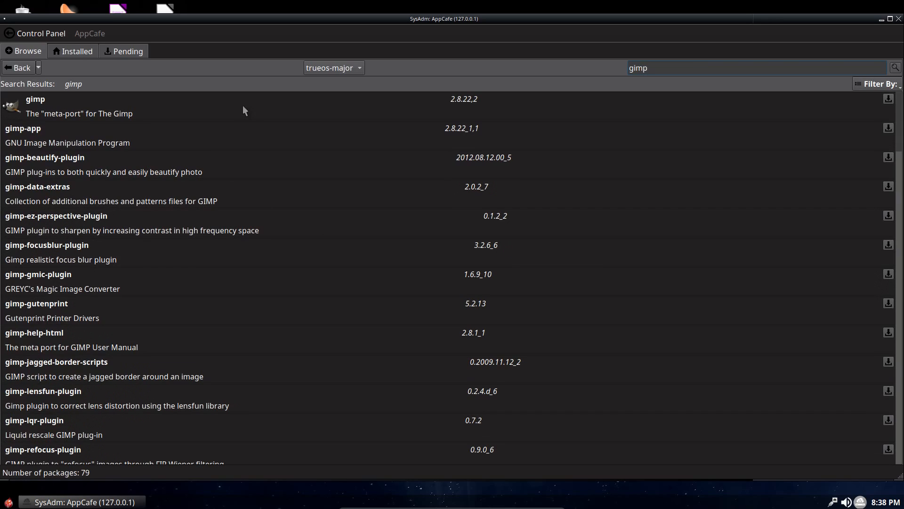
# - Install gimp with its 16 dependencies after verifying, then minimize AppCafe to the desktop
pyautogui.click(34, 99)
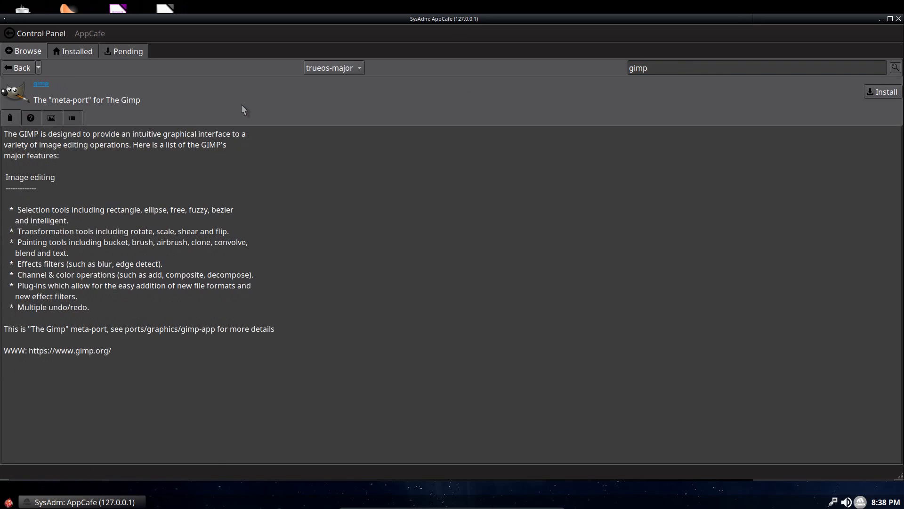
pyautogui.click(883, 91)
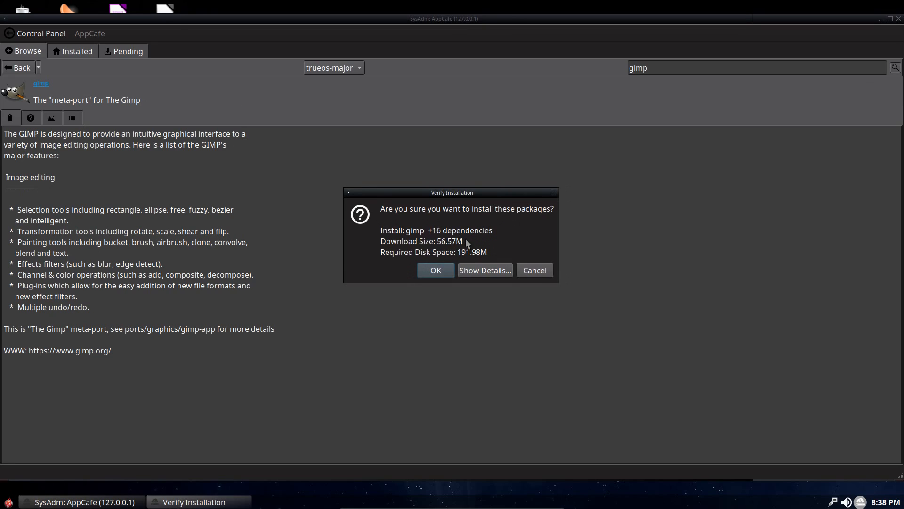
pyautogui.moveTo(451, 248)
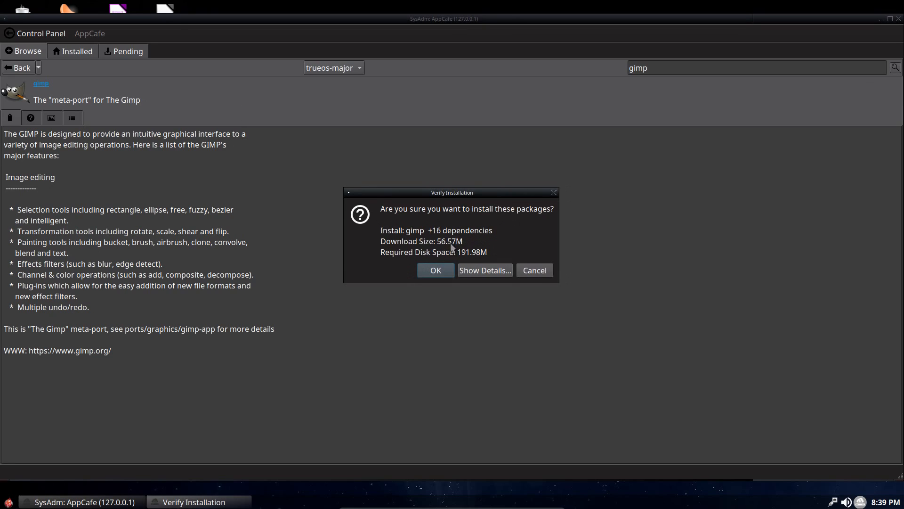
pyautogui.moveTo(484, 264)
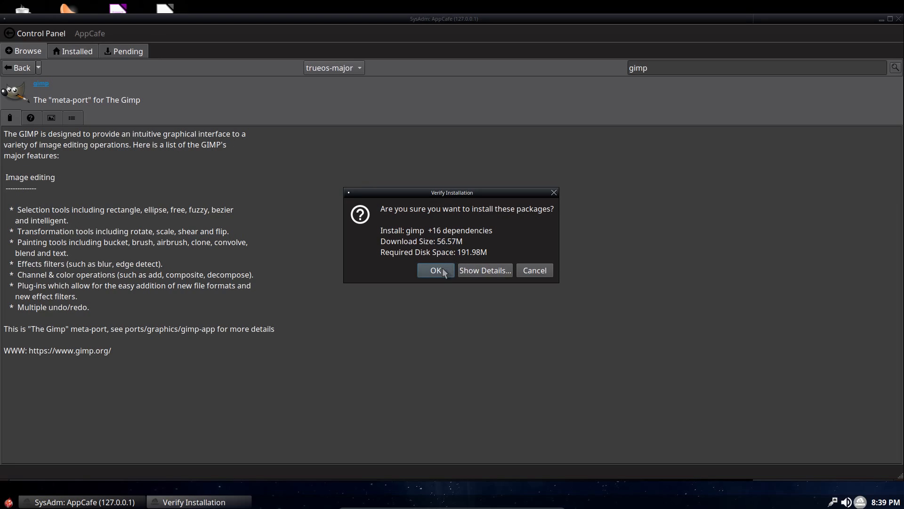
pyautogui.click(434, 270)
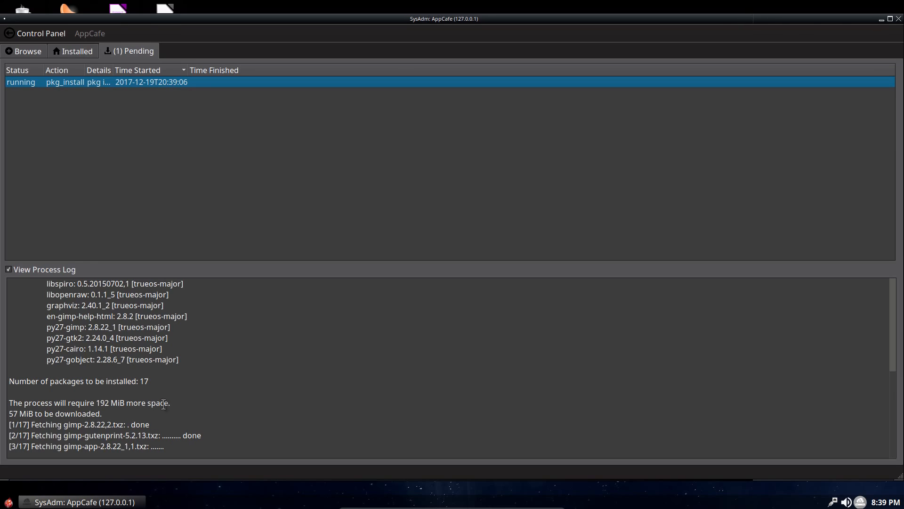
pyautogui.click(890, 18)
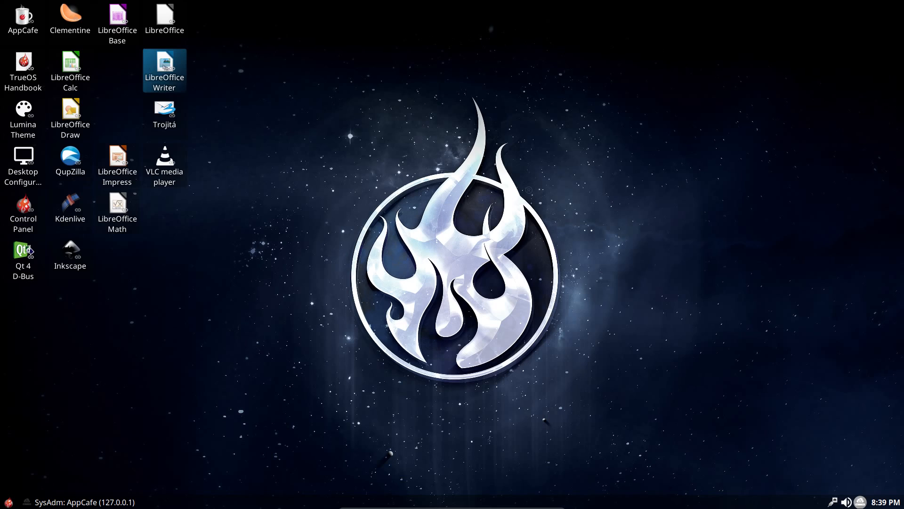
# - Launch LibreOffice Writer with a blank document and browse its Table and View menus
pyautogui.doubleClick(164, 68)
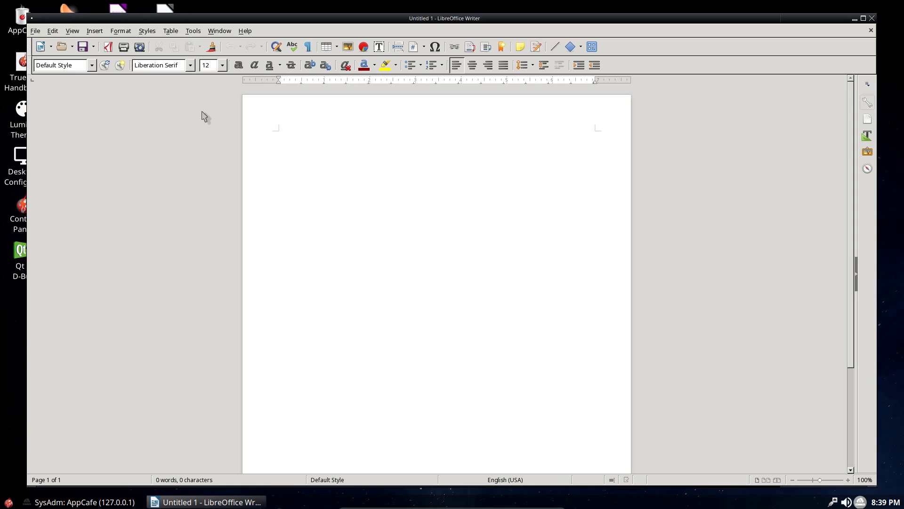
pyautogui.moveTo(217, 65)
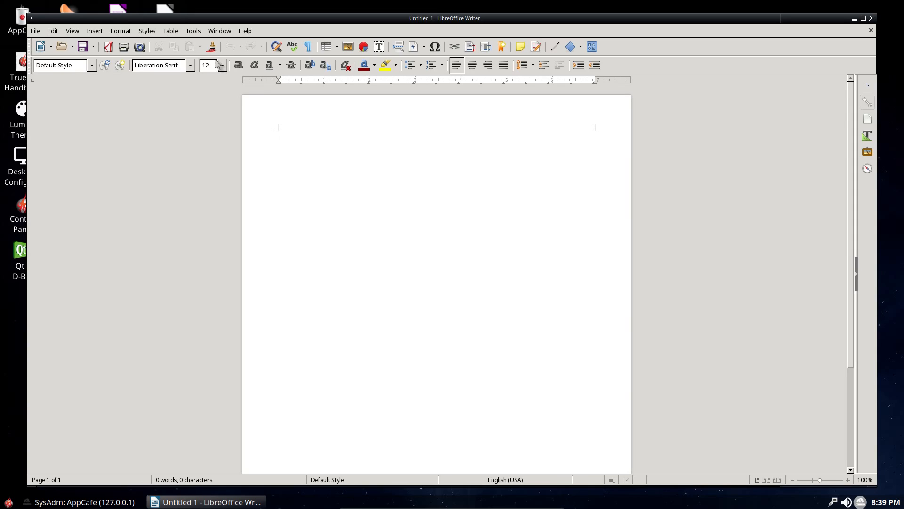
pyautogui.click(278, 134)
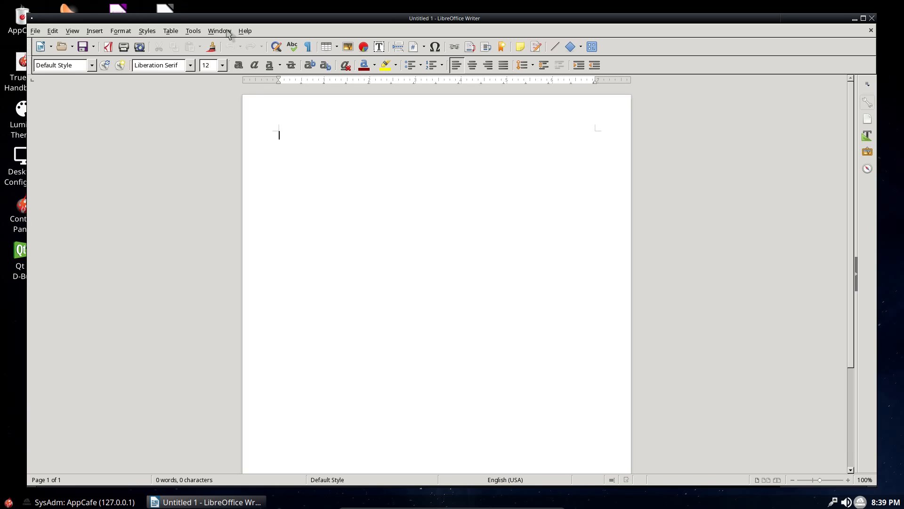
pyautogui.click(170, 30)
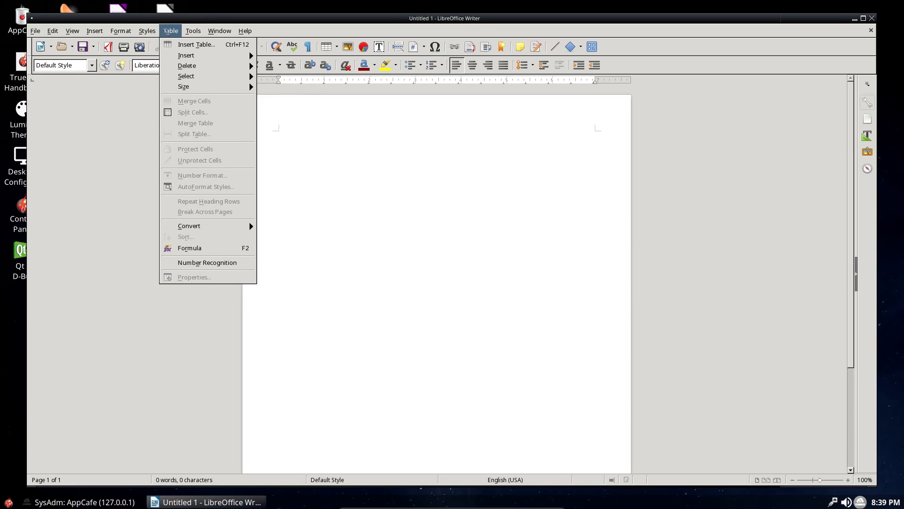
pyautogui.click(72, 30)
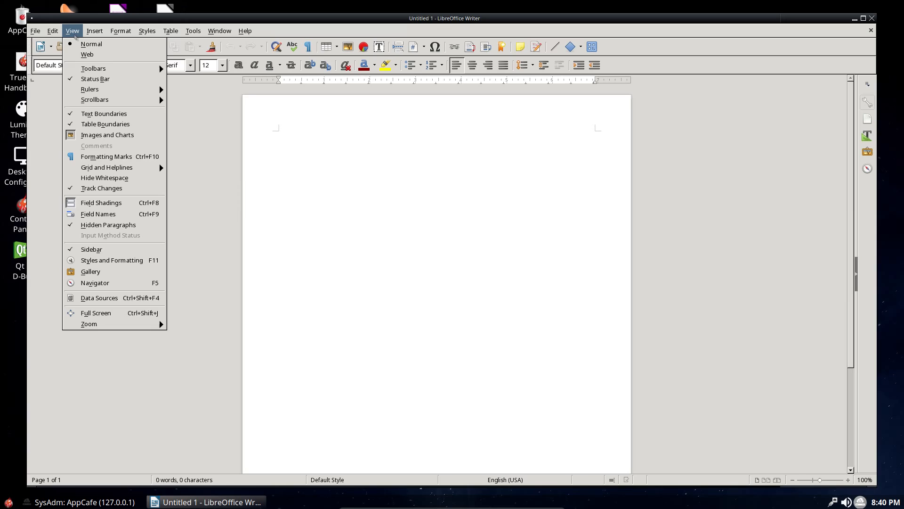
# - Browse the Window and Help menus, then close the Untitled 1 document
pyautogui.click(220, 30)
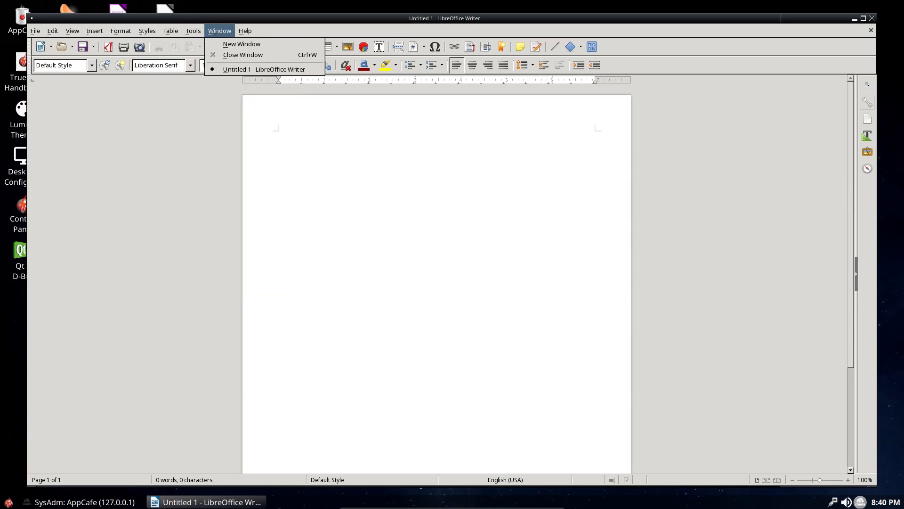
pyautogui.click(244, 30)
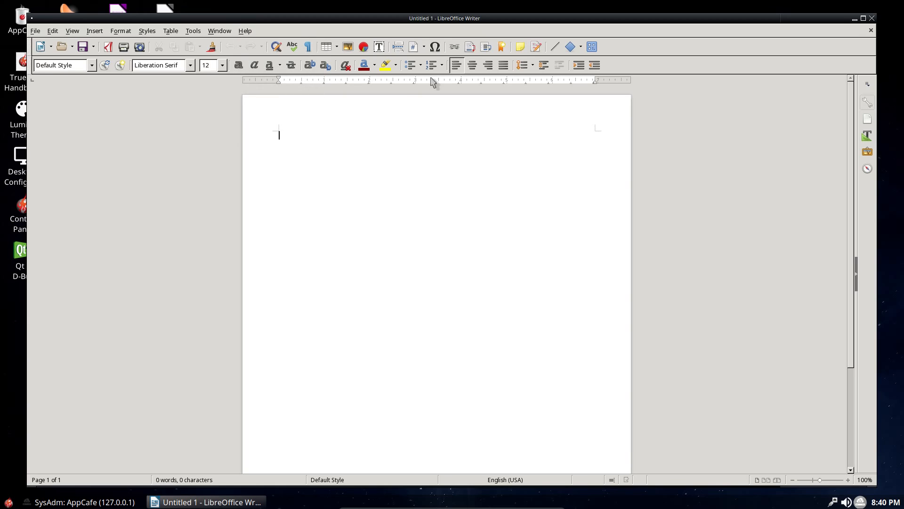
pyautogui.moveTo(502, 47)
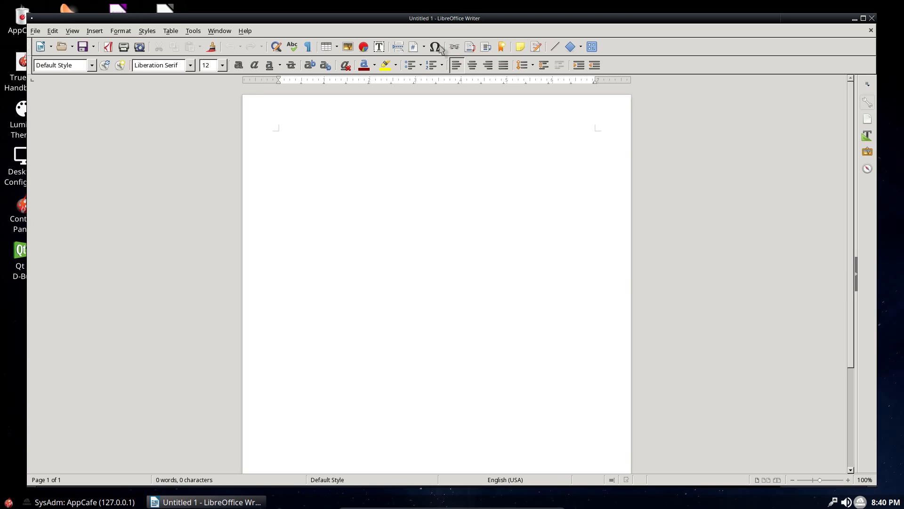
pyautogui.moveTo(348, 47)
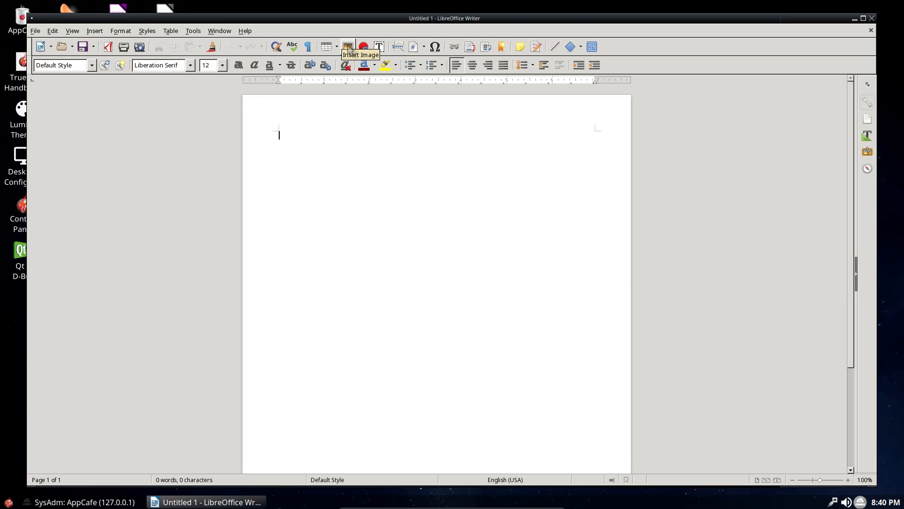
pyautogui.moveTo(260, 3)
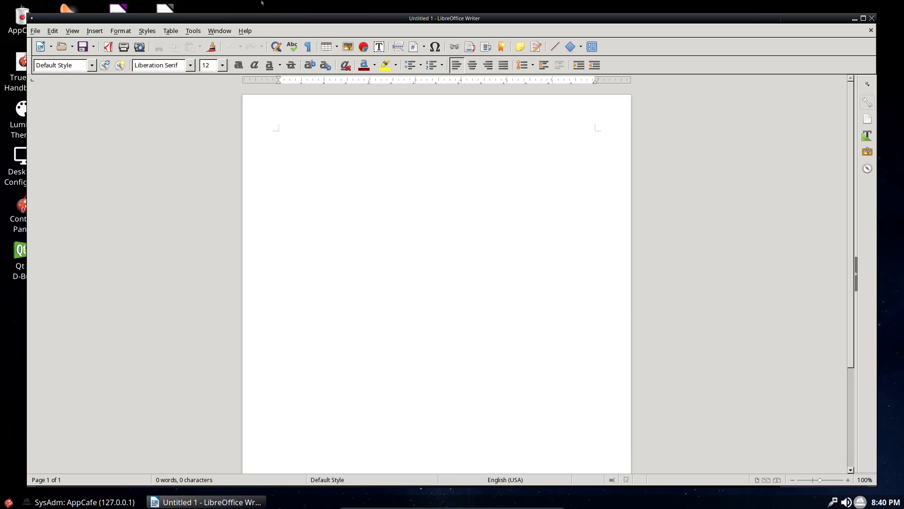
pyautogui.moveTo(239, 6)
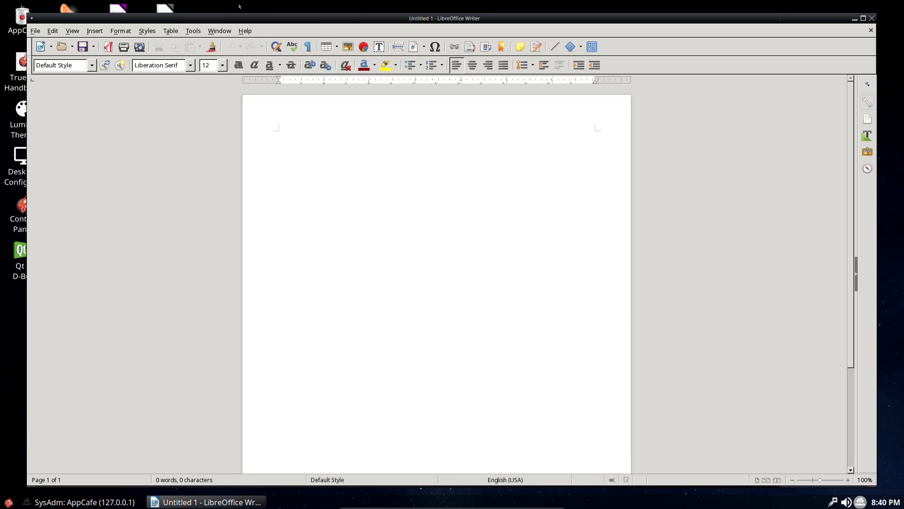
pyautogui.click(854, 18)
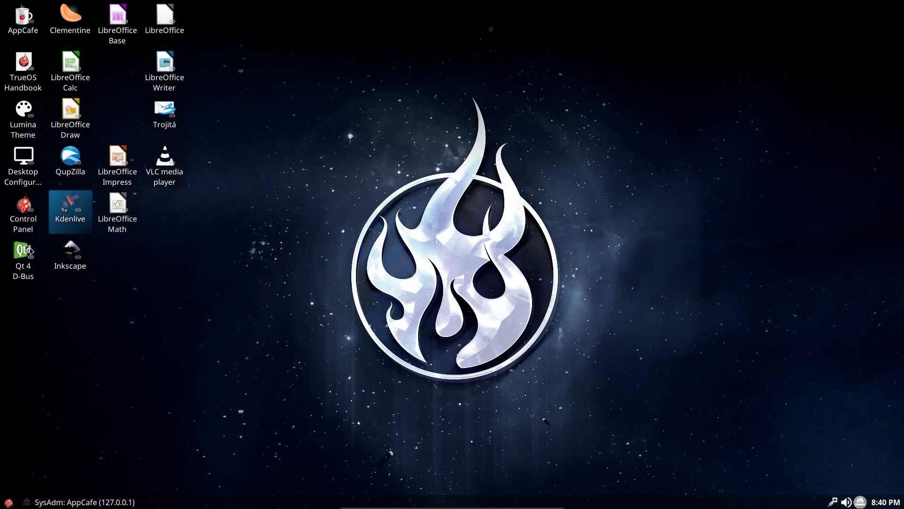
pyautogui.doubleClick(69, 206)
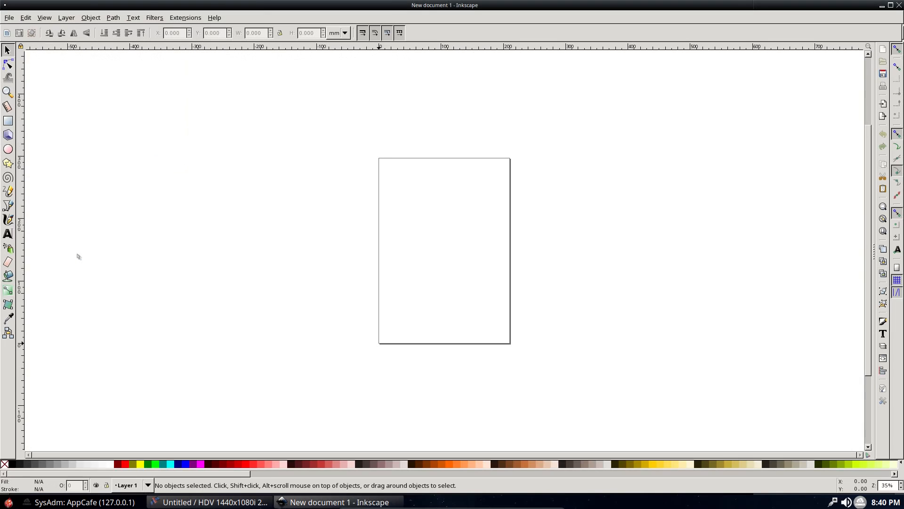
pyautogui.moveTo(107, 259)
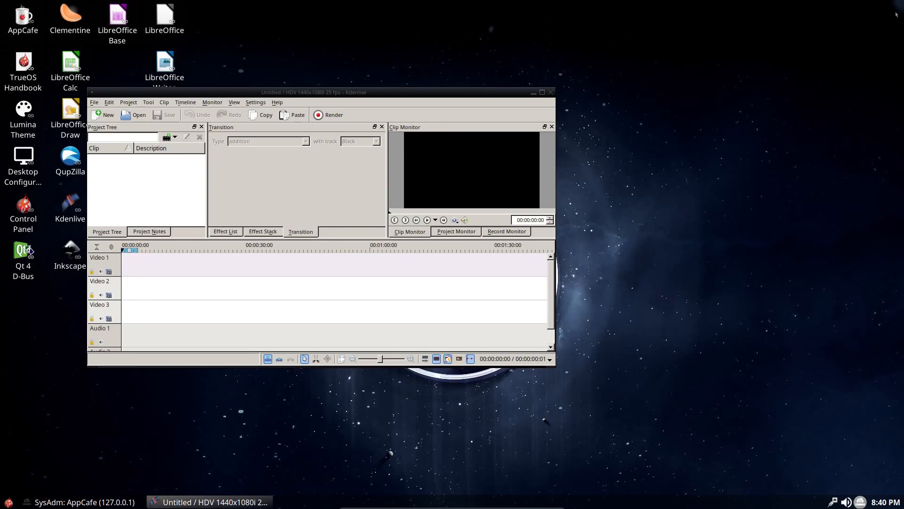
pyautogui.click(532, 92)
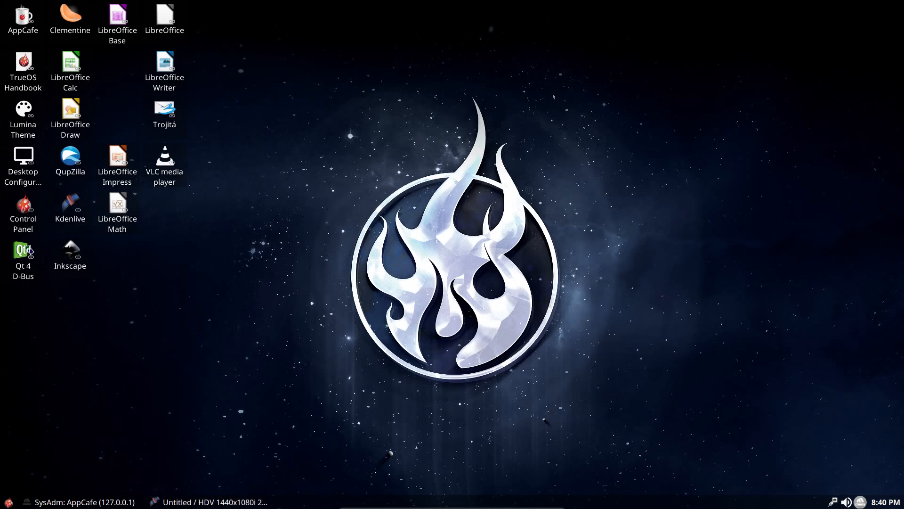
pyautogui.doubleClick(164, 161)
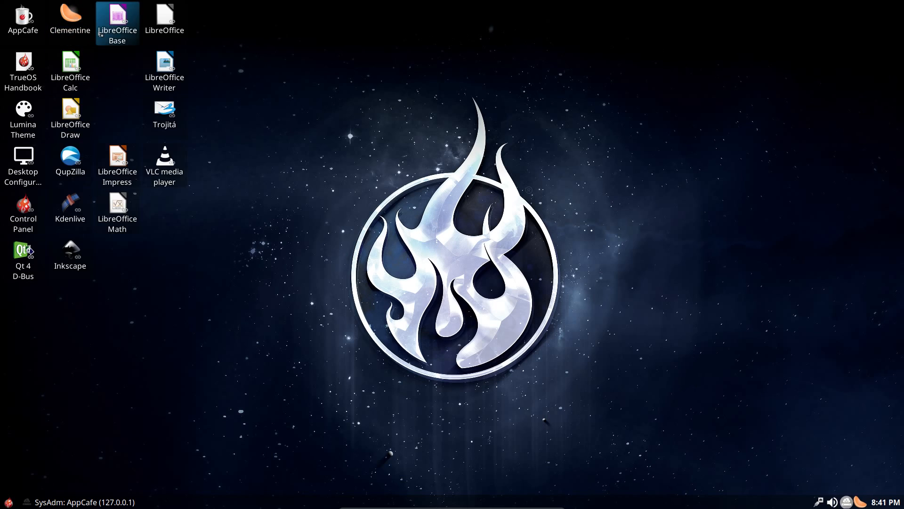
# - Launch Clementine playing 'Love', then hide it to the tray so AppCafe shows again
pyautogui.doubleClick(69, 14)
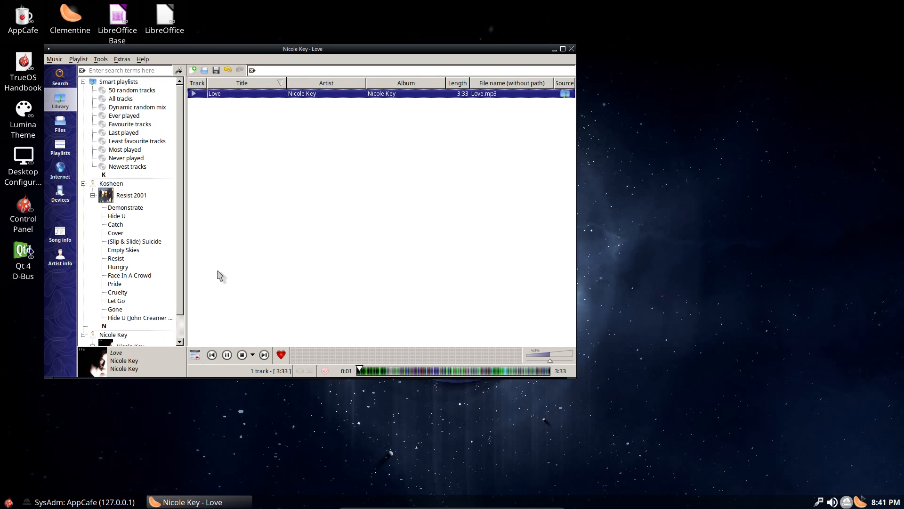
pyautogui.click(242, 354)
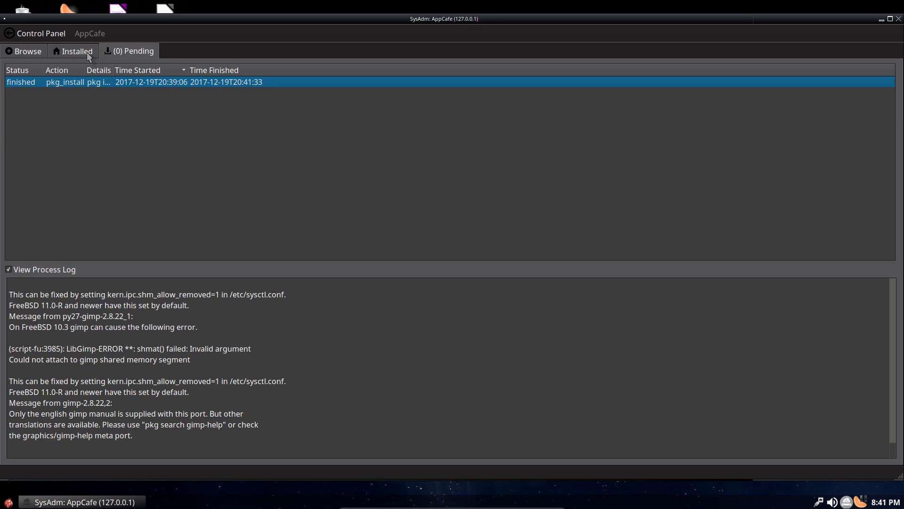
# - Review installed packages including clementine-player details, then close AppCafe
pyautogui.click(76, 51)
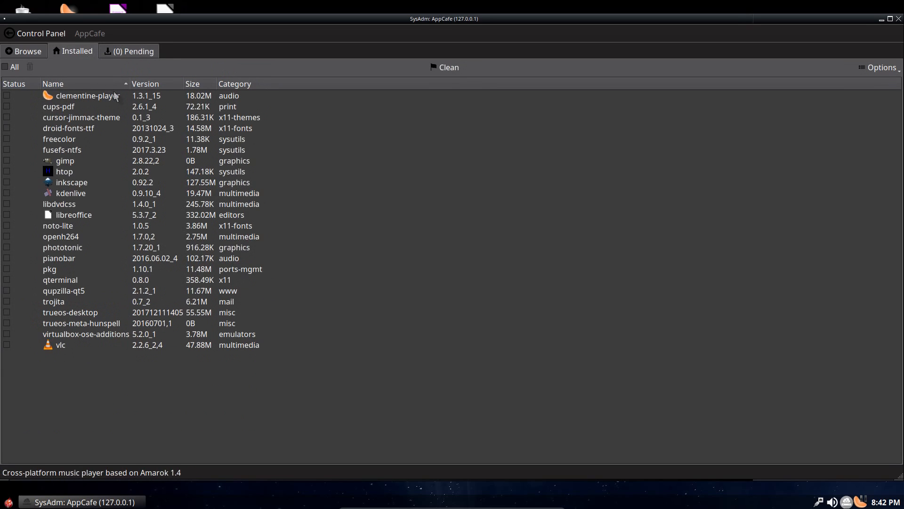
pyautogui.doubleClick(65, 160)
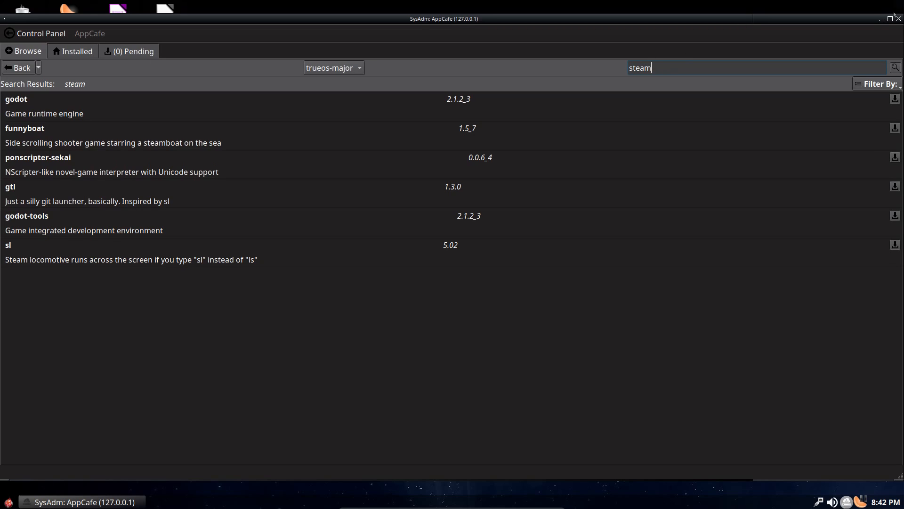
pyautogui.click(890, 19)
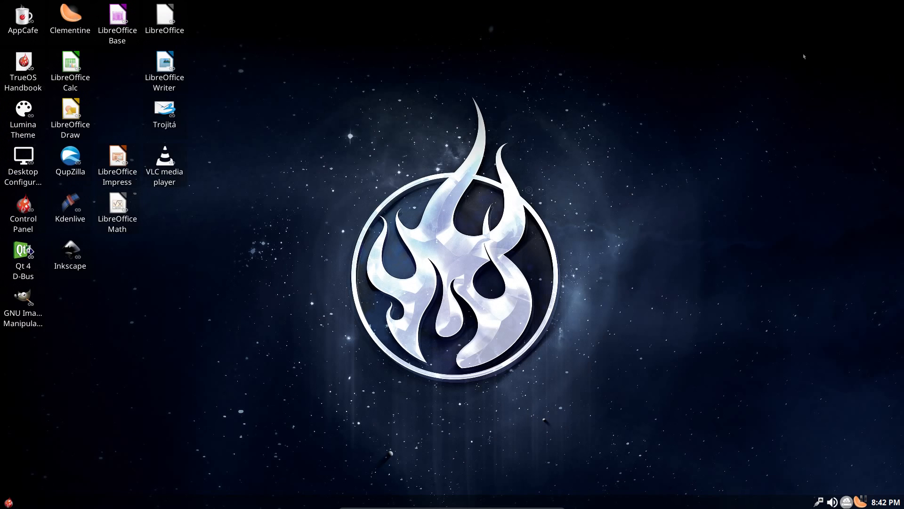
# - Open the home folder in Insight file manager from the application launcher
pyautogui.click(6, 503)
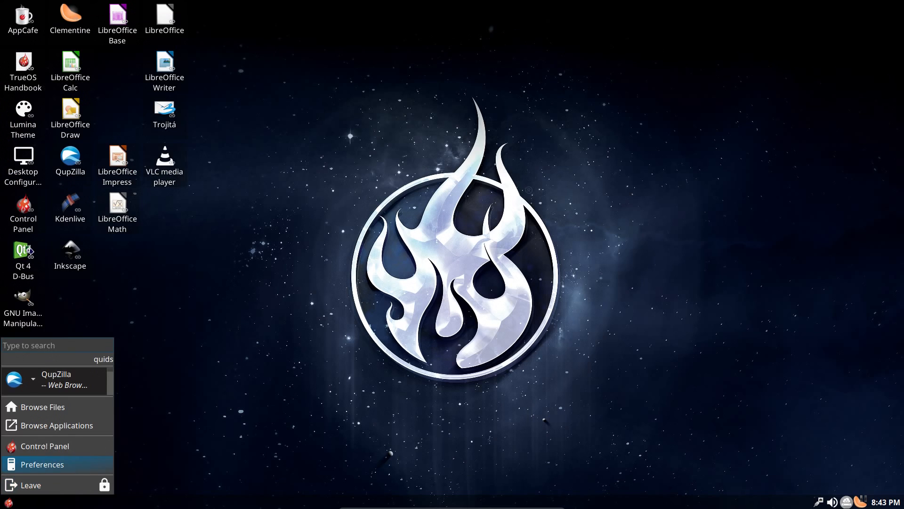
pyautogui.click(42, 407)
pyautogui.write('ssh')
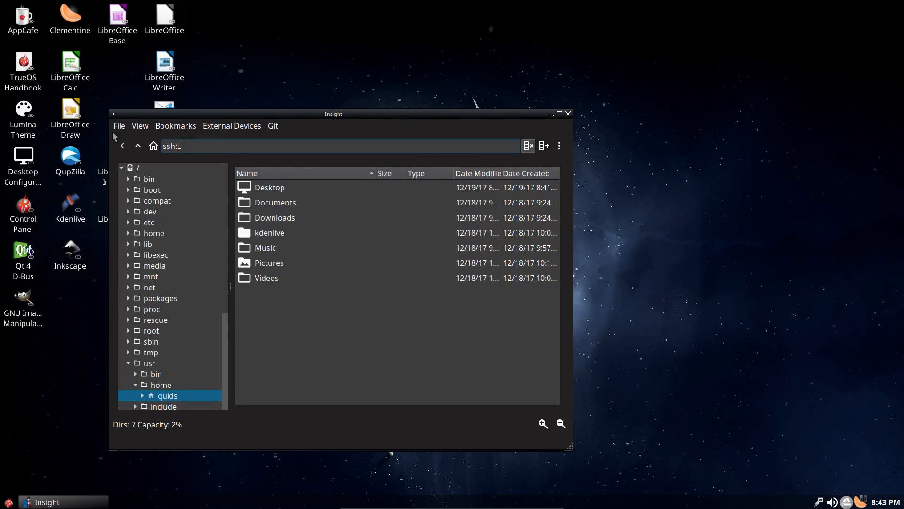
# - Start entering a network address in Insight's location bar before clearing it
pyautogui.write('://na')
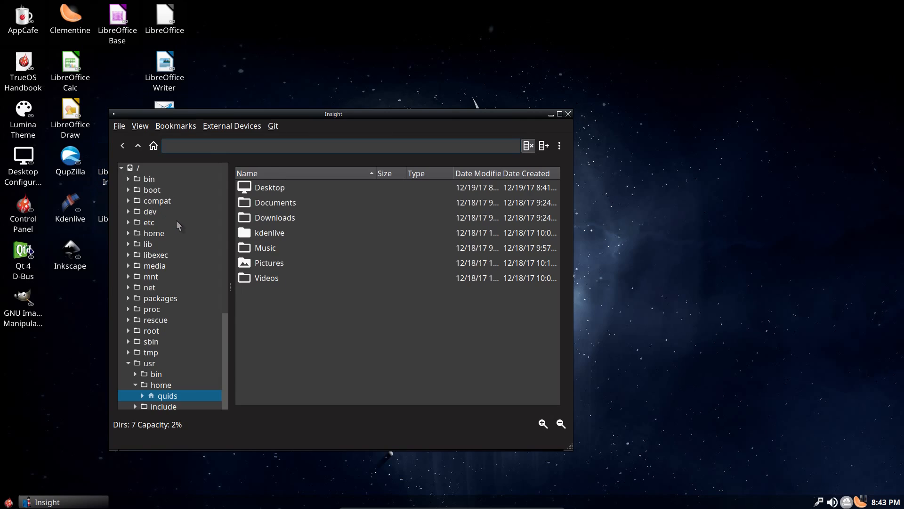
pyautogui.moveTo(199, 219)
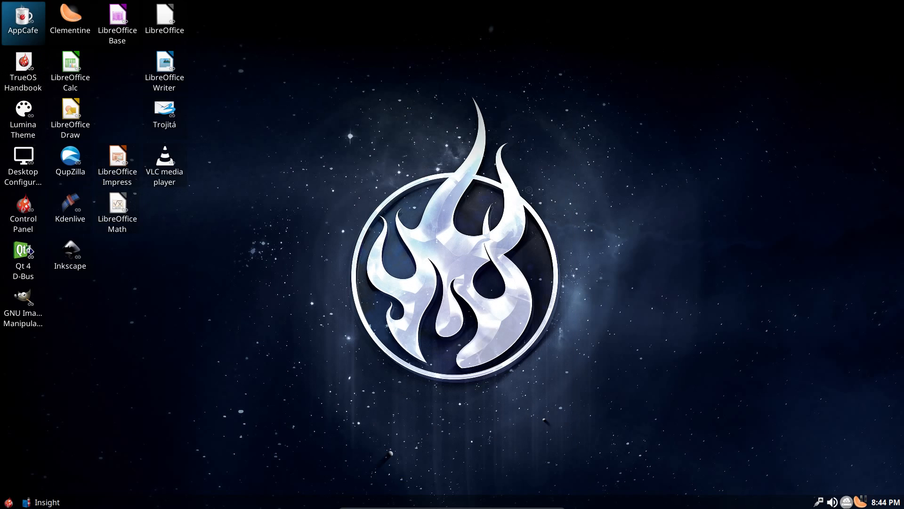
# - Launch AppCafe and search the trueos-major repository for dolphin, krita and gnome
pyautogui.doubleClick(23, 23)
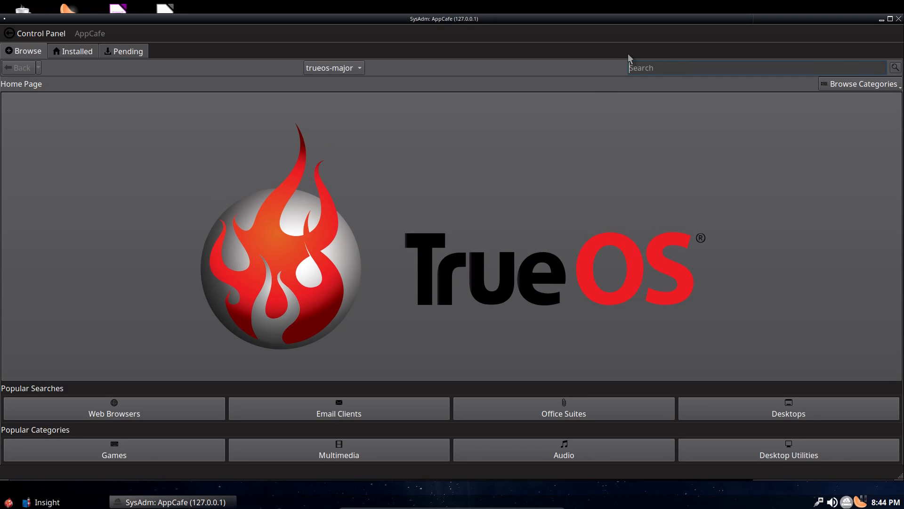
pyautogui.write('dolphin')
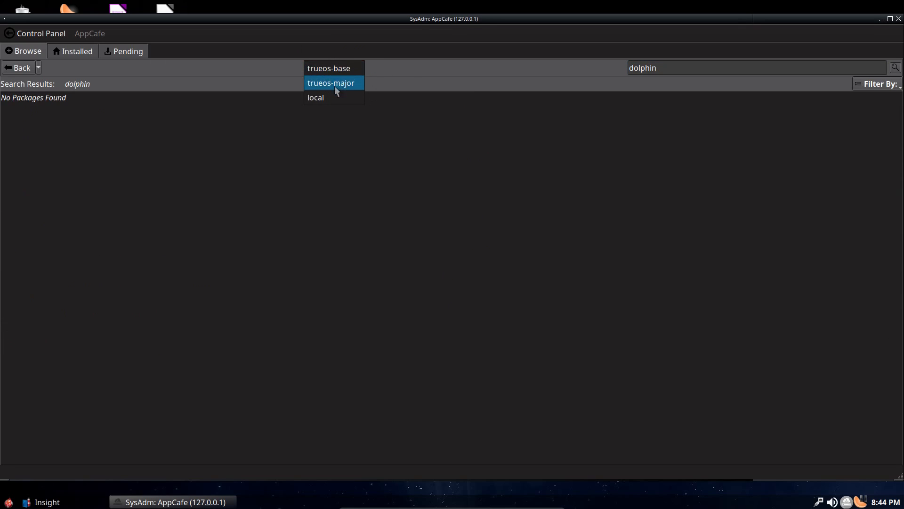
pyautogui.click(330, 83)
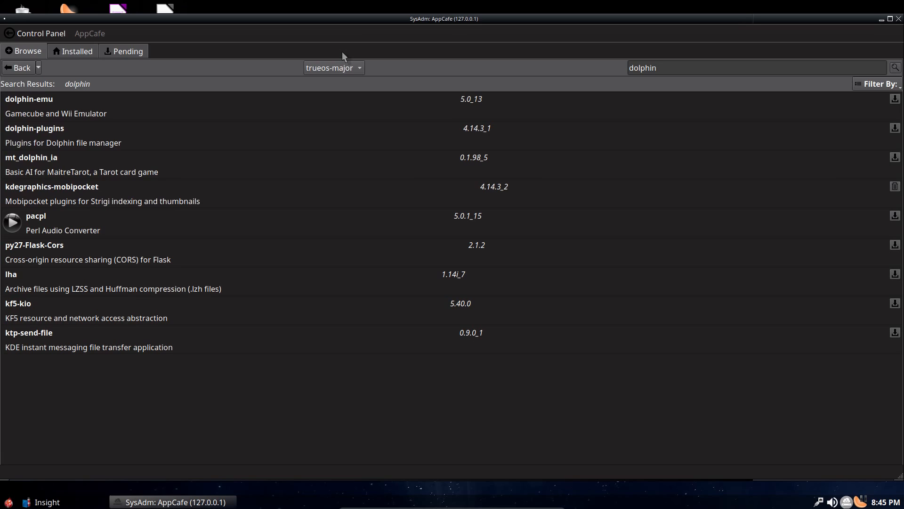
pyautogui.write('krita')
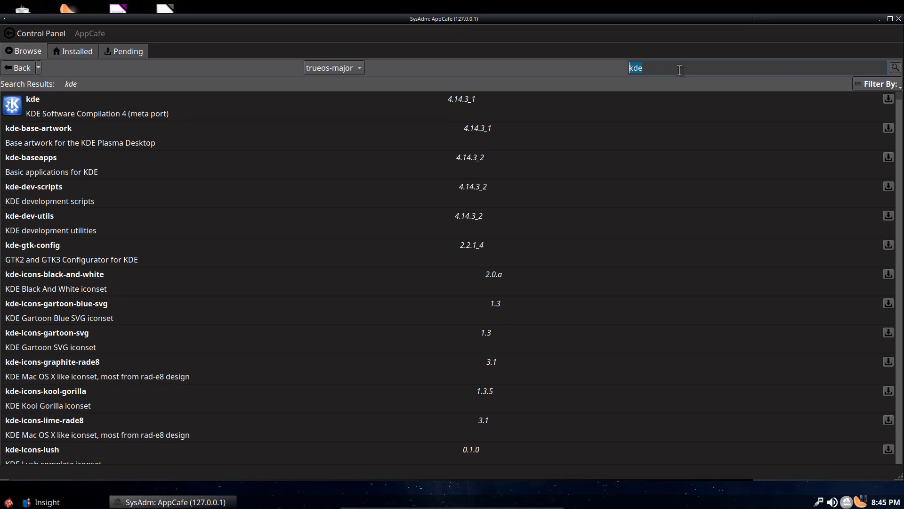
pyautogui.write('gnome')
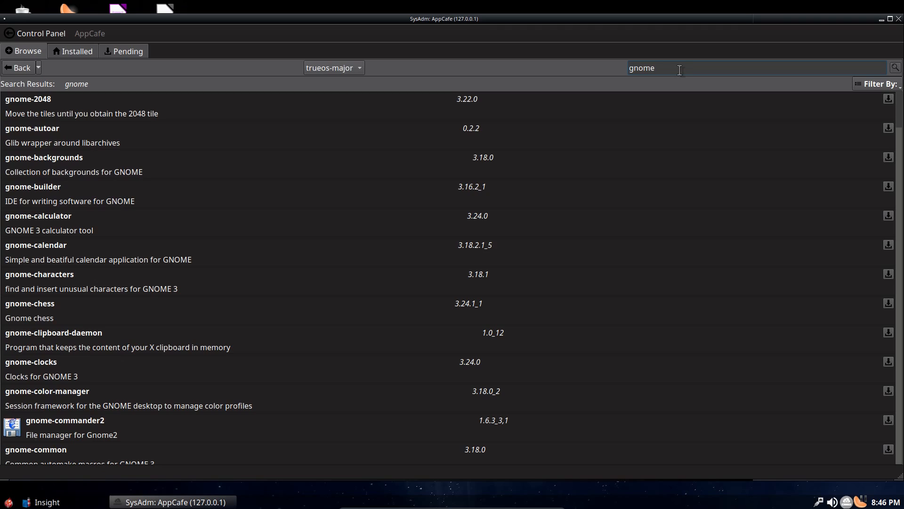
pyautogui.moveTo(371, 355)
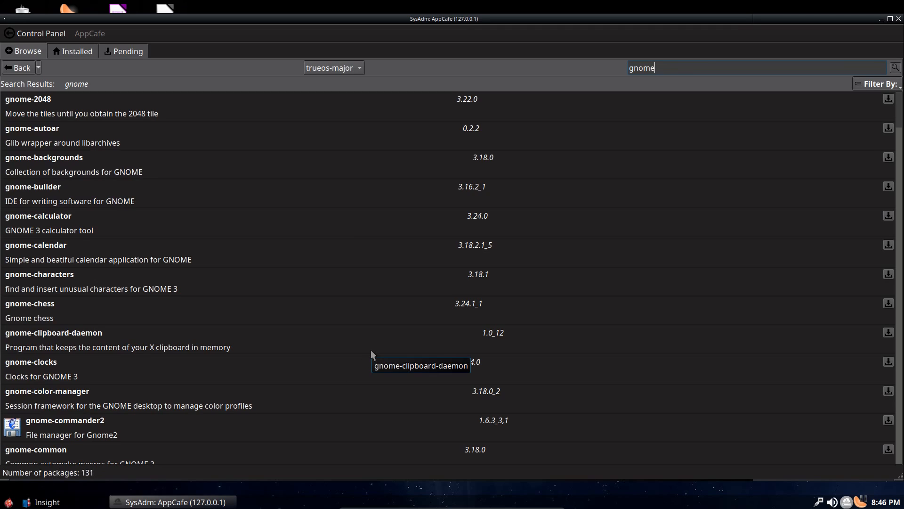
# - Search AppCafe for firefox and chromium, then close the app store
pyautogui.write('firefox')
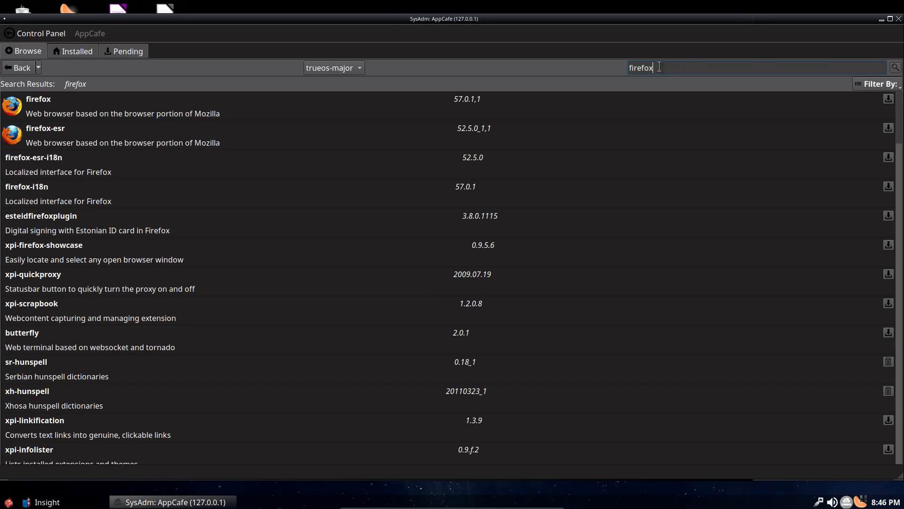
pyautogui.write('chromium')
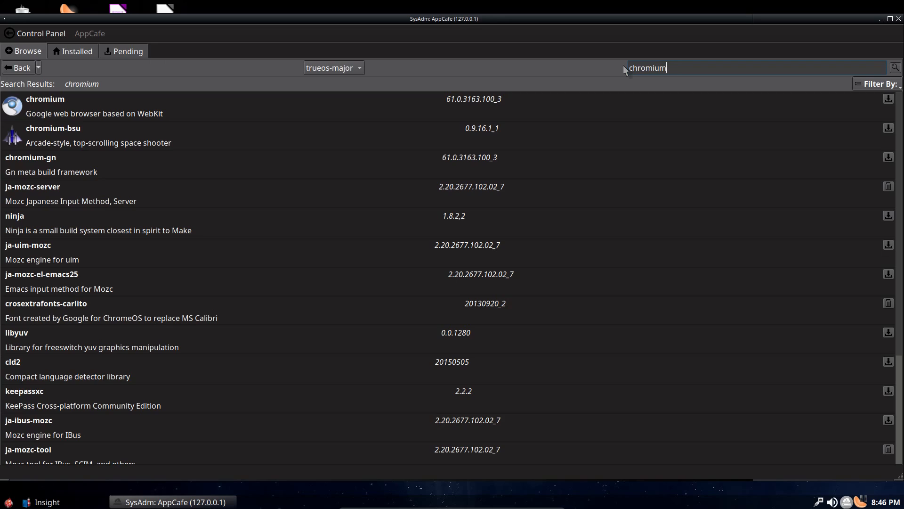
pyautogui.moveTo(675, 97)
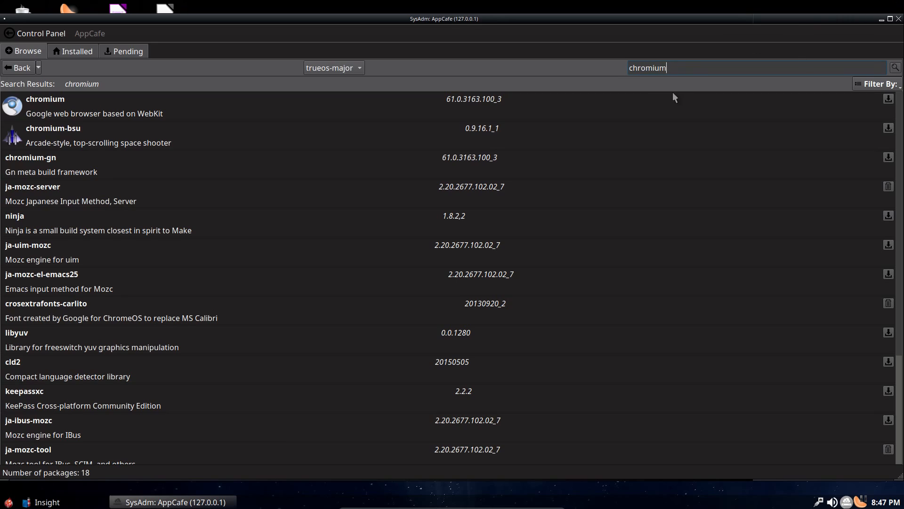
pyautogui.moveTo(651, 99)
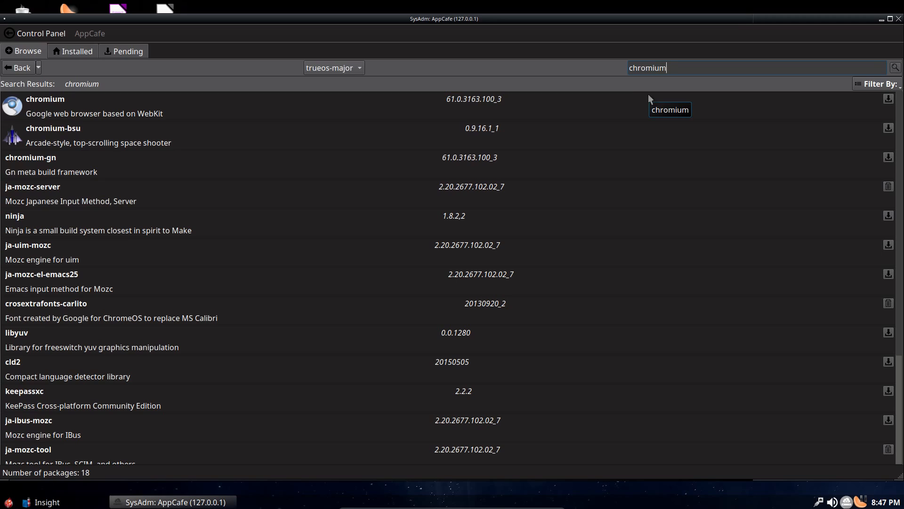
pyautogui.moveTo(877, 41)
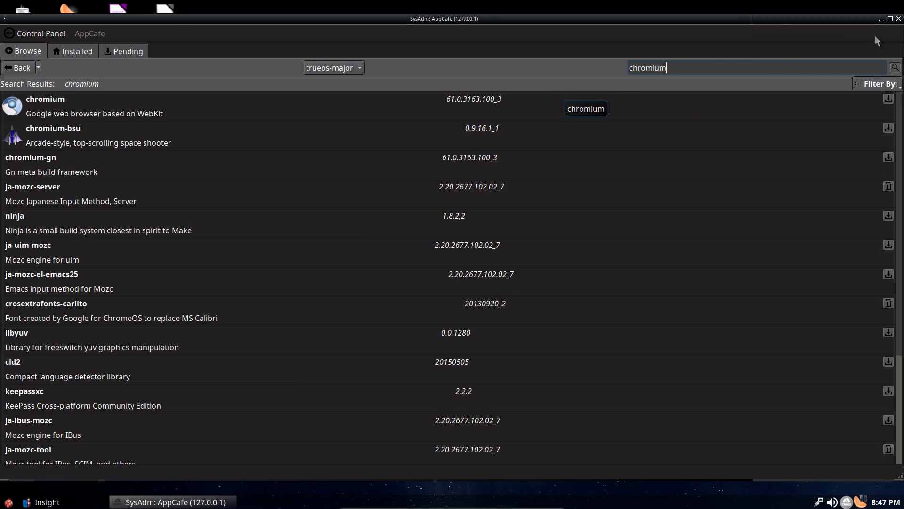
pyautogui.click(889, 19)
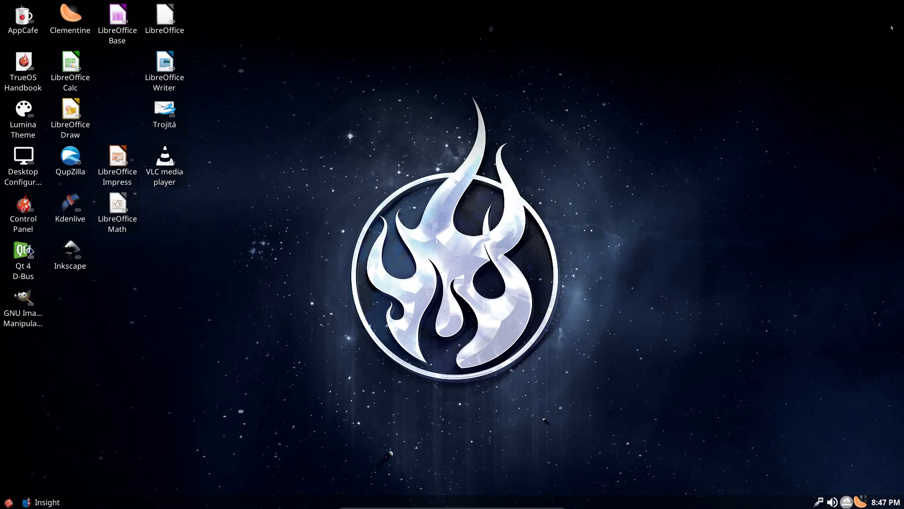
pyautogui.moveTo(826, 73)
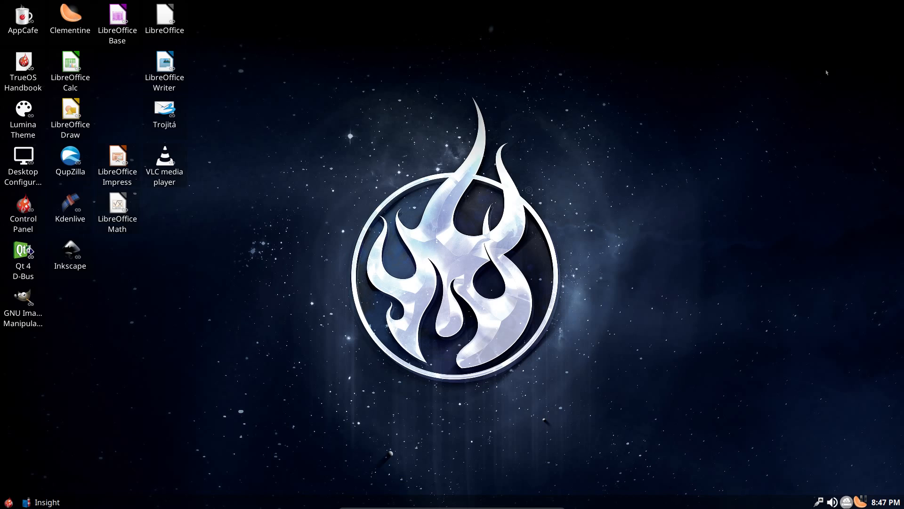
pyautogui.moveTo(22, 112)
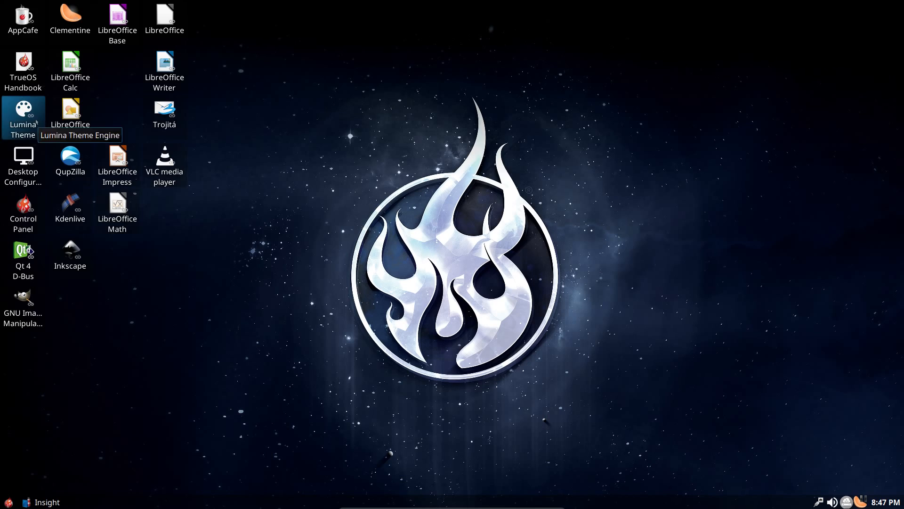
pyautogui.doubleClick(22, 112)
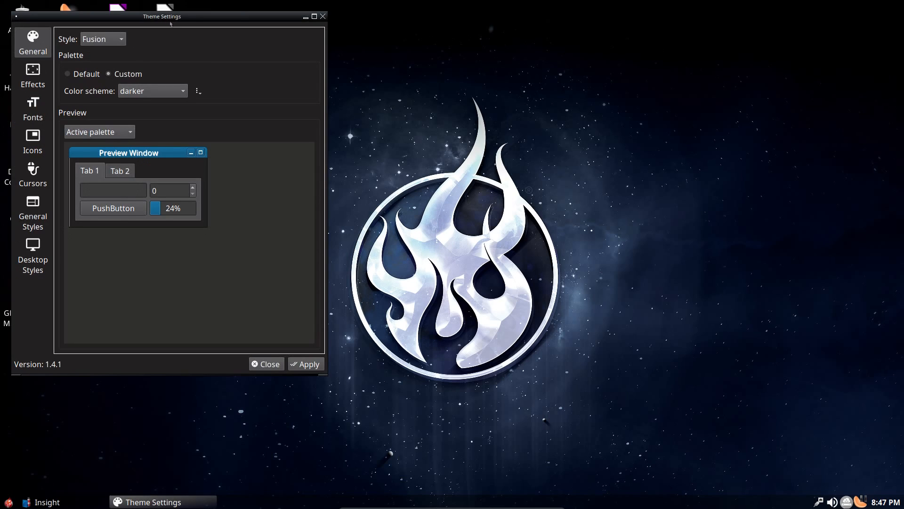
pyautogui.click(32, 76)
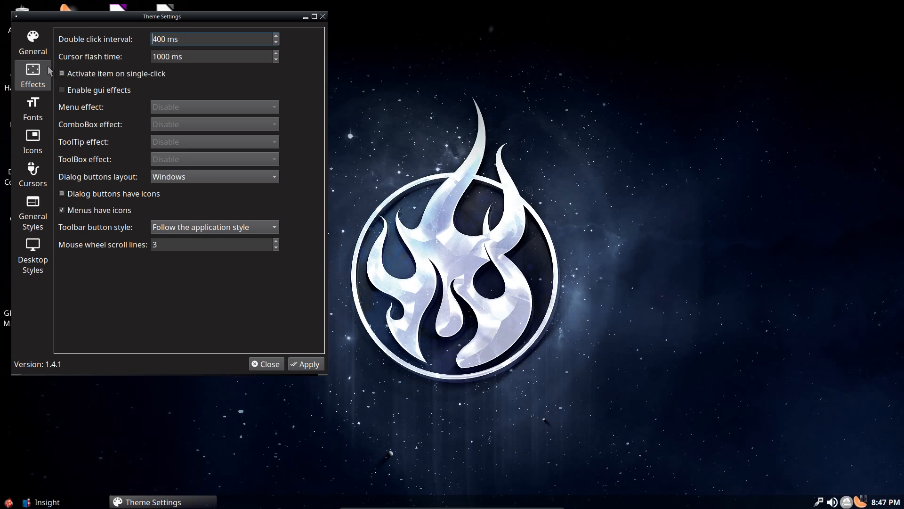
pyautogui.click(32, 109)
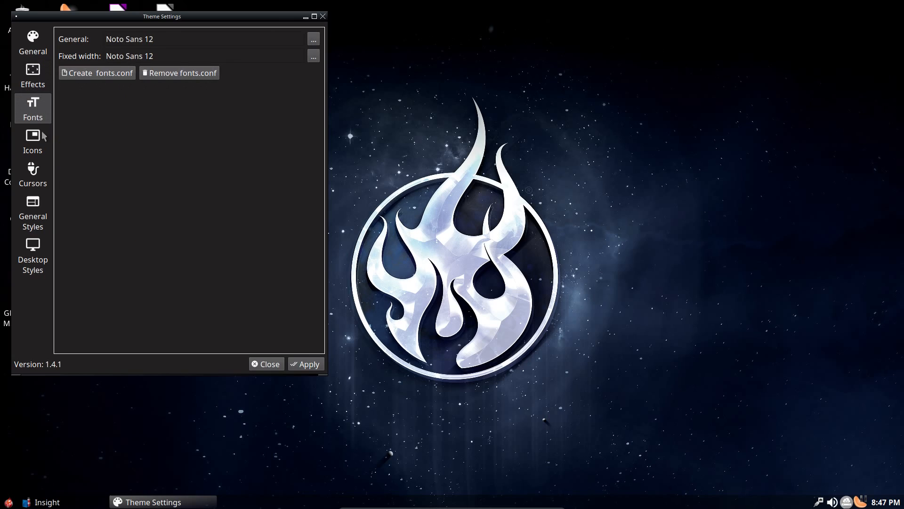
pyautogui.click(32, 140)
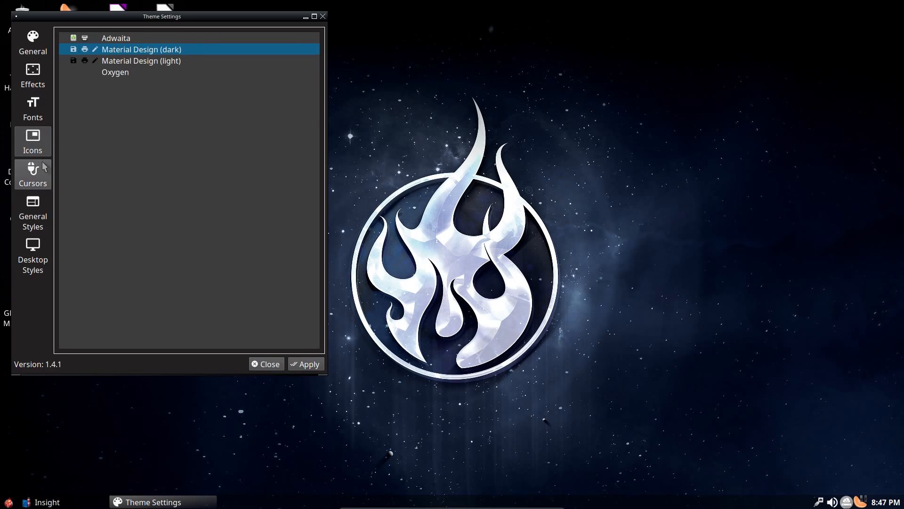
pyautogui.click(32, 173)
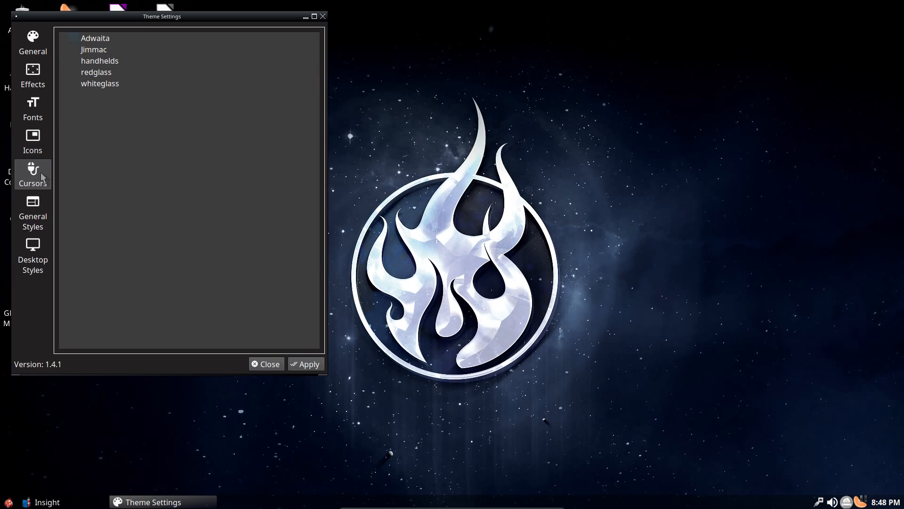
pyautogui.moveTo(33, 212)
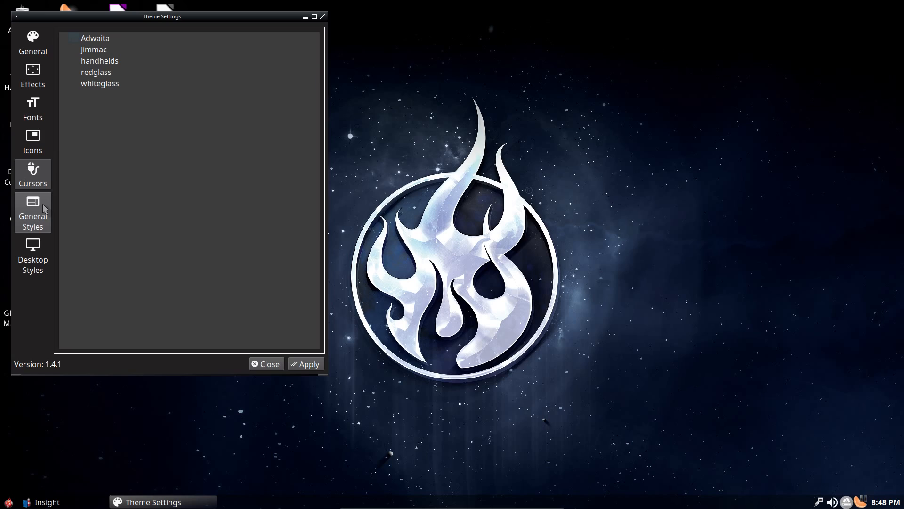
pyautogui.click(33, 214)
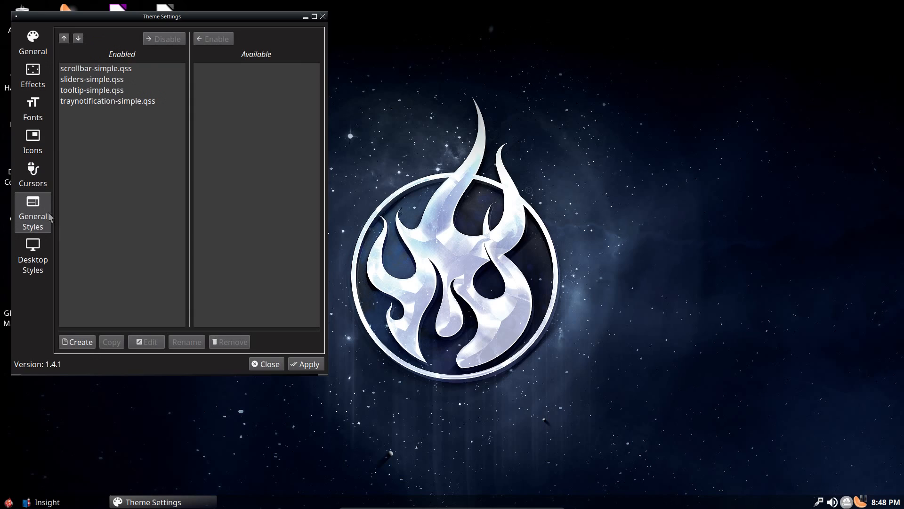
pyautogui.click(32, 256)
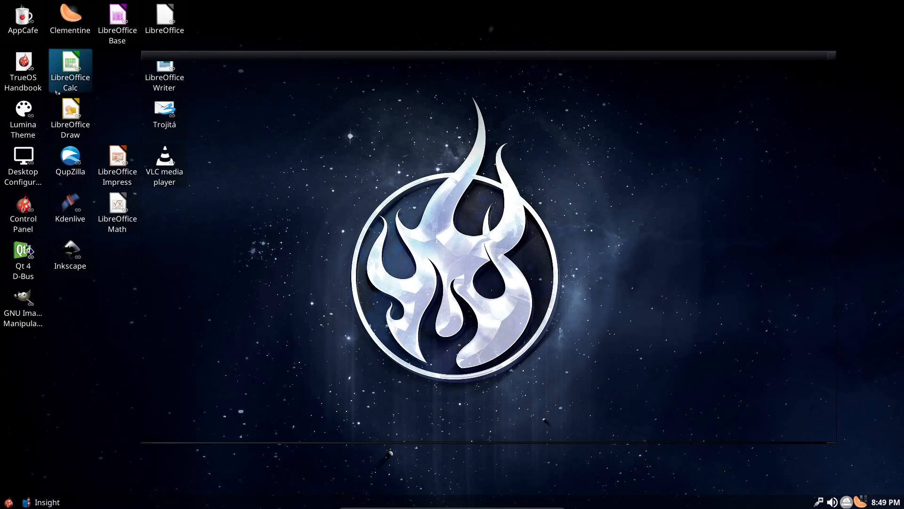
# - View the TrueOS handbook's 1.4.2 Linux and TrueOS section and its filesystem support table
pyautogui.doubleClick(23, 66)
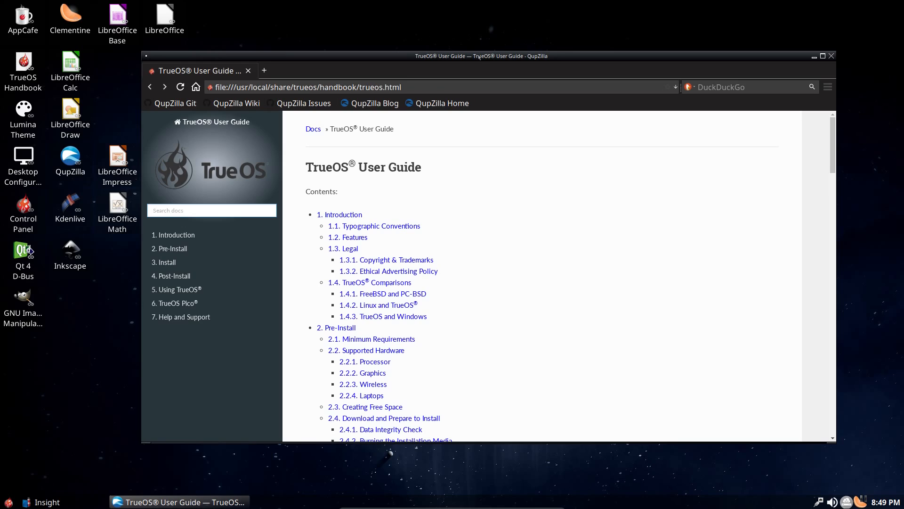
pyautogui.moveTo(381, 225)
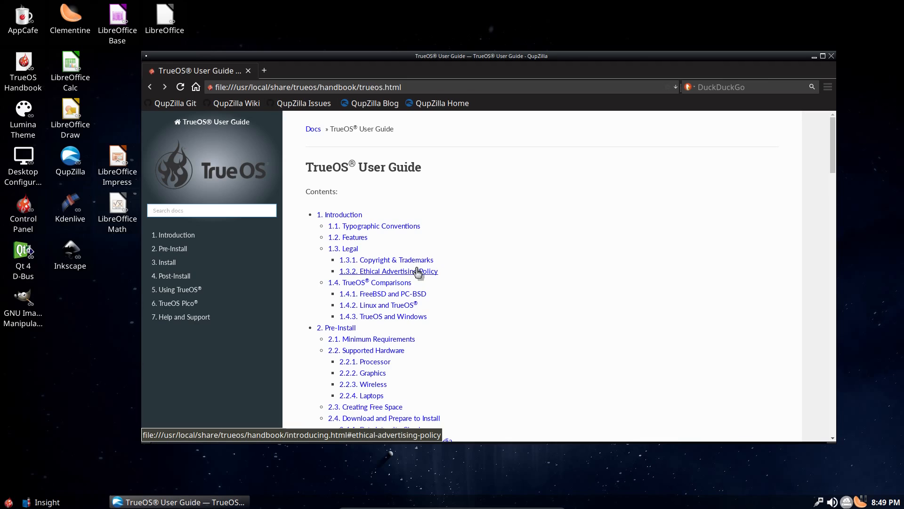
pyautogui.moveTo(391, 304)
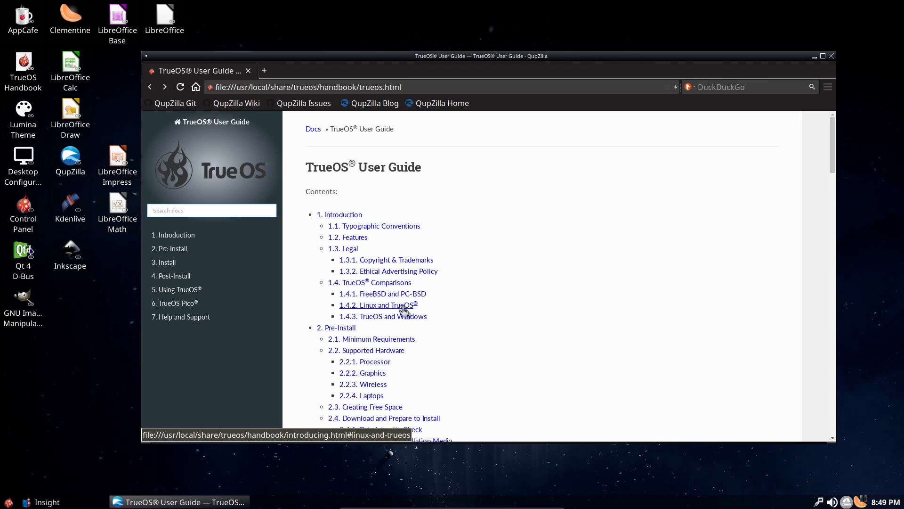
pyautogui.click(377, 304)
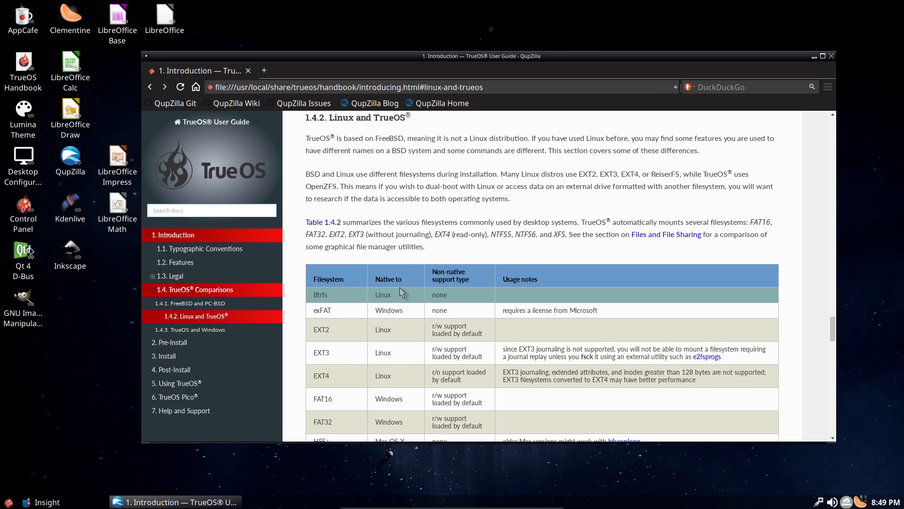
pyautogui.moveTo(415, 268)
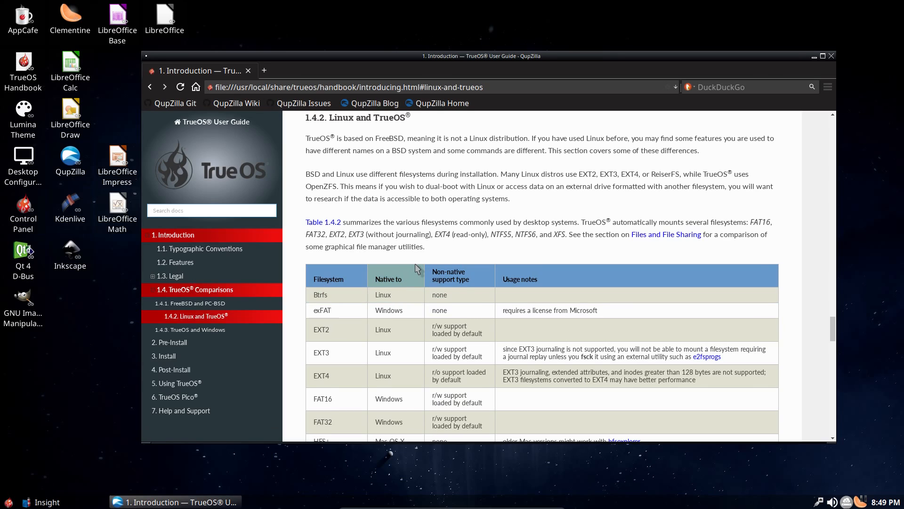
pyautogui.scroll(-3)
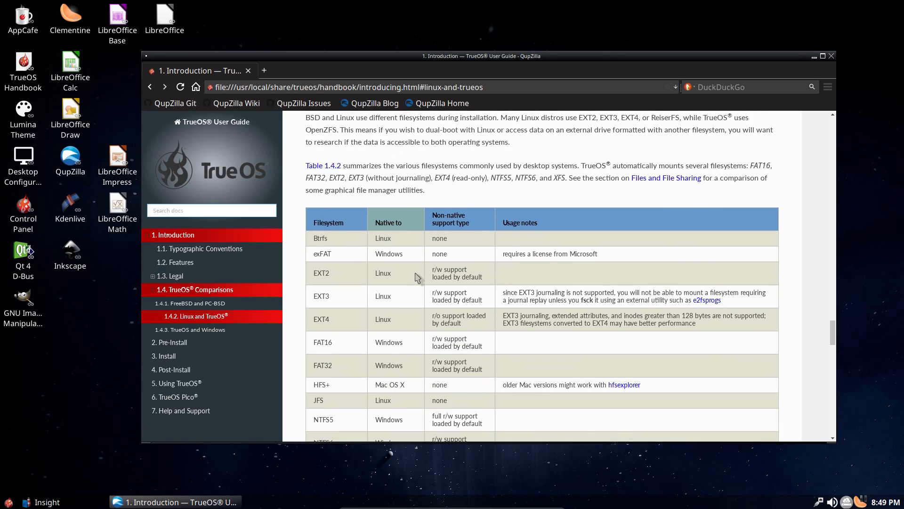
pyautogui.scroll(-3)
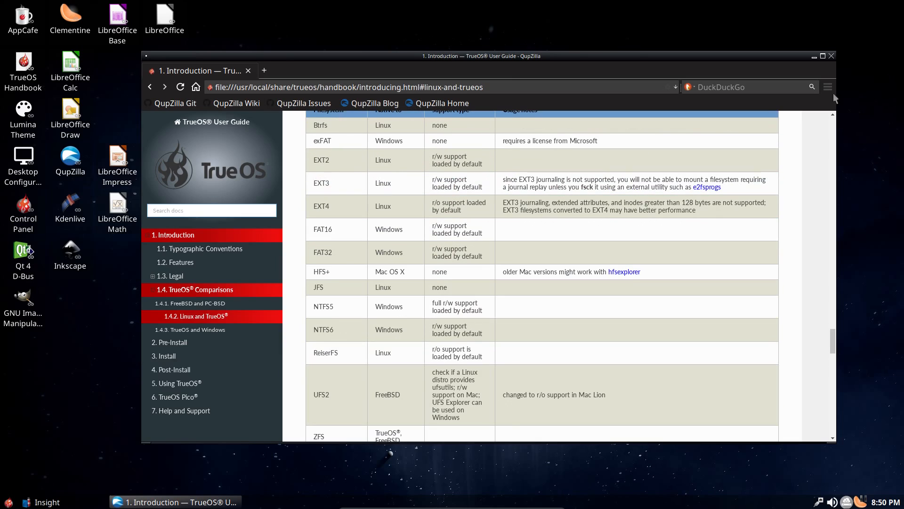